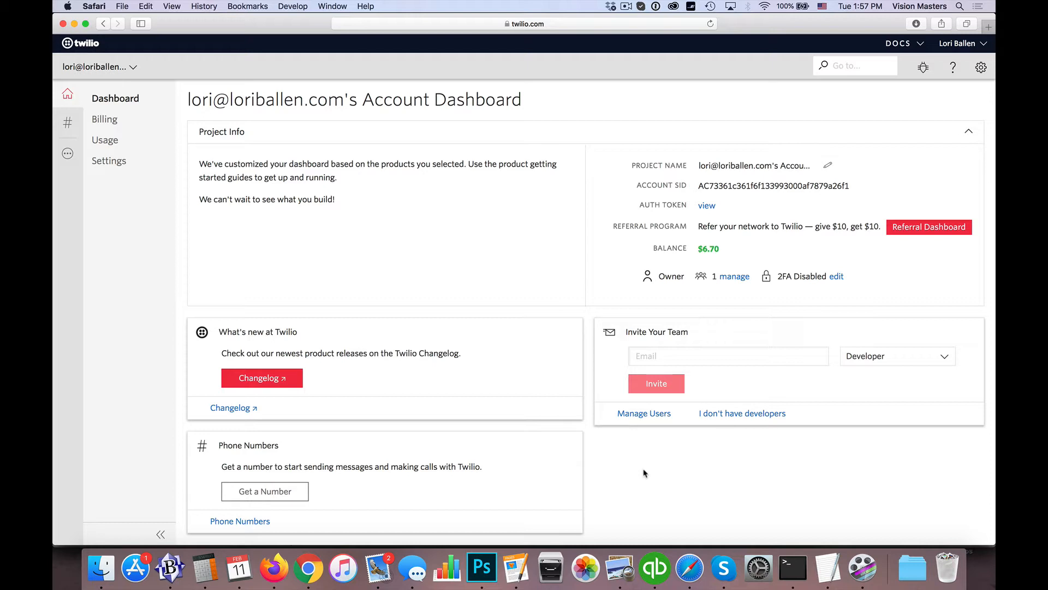
{"action": "mouse_move", "coordinate": [231, 244]}
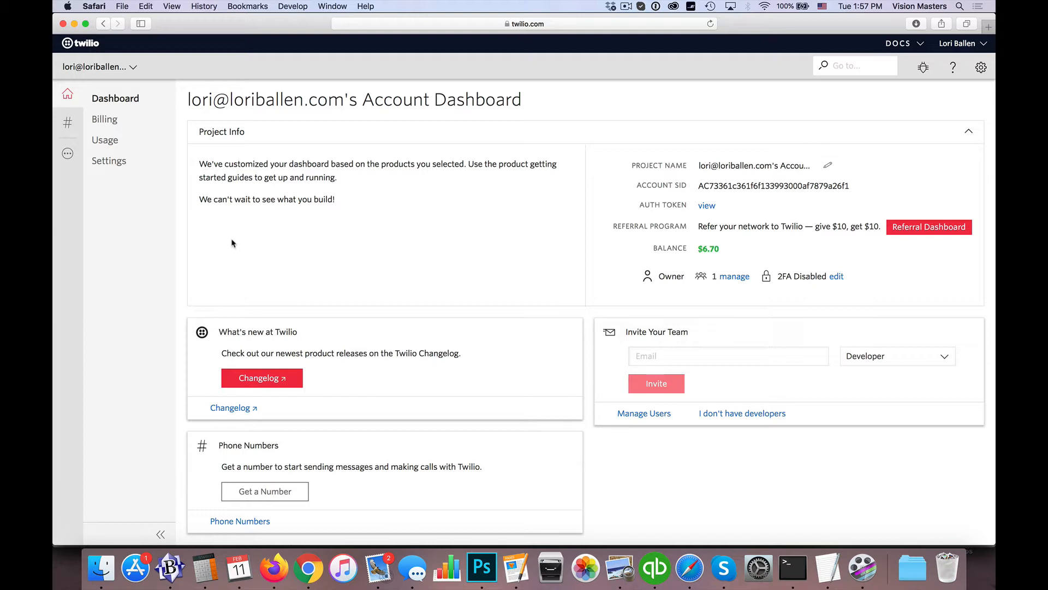
{"action": "mouse_move", "coordinate": [594, 475]}
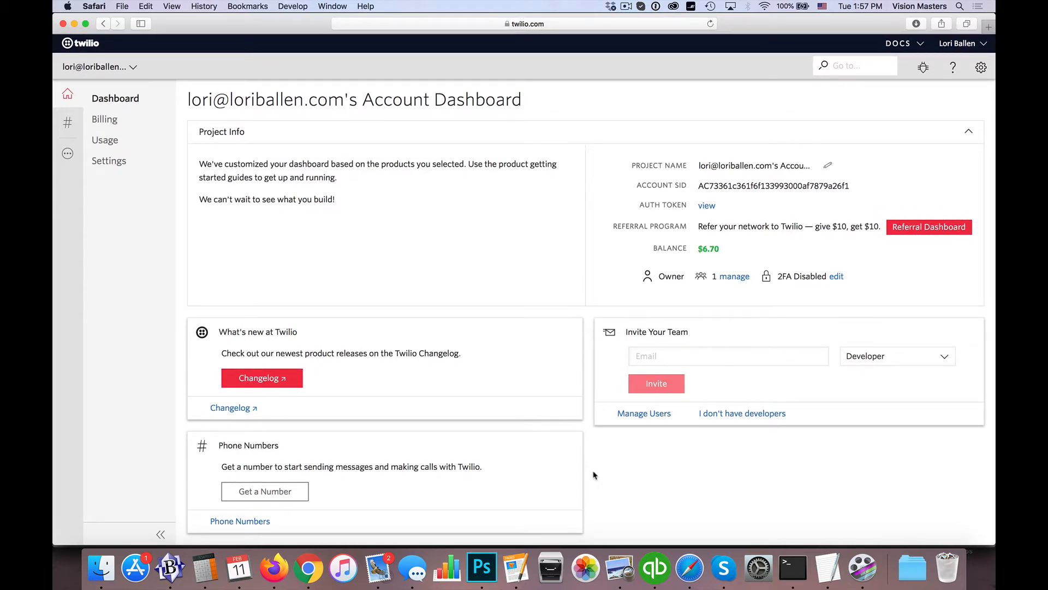
{"action": "mouse_move", "coordinate": [532, 114]}
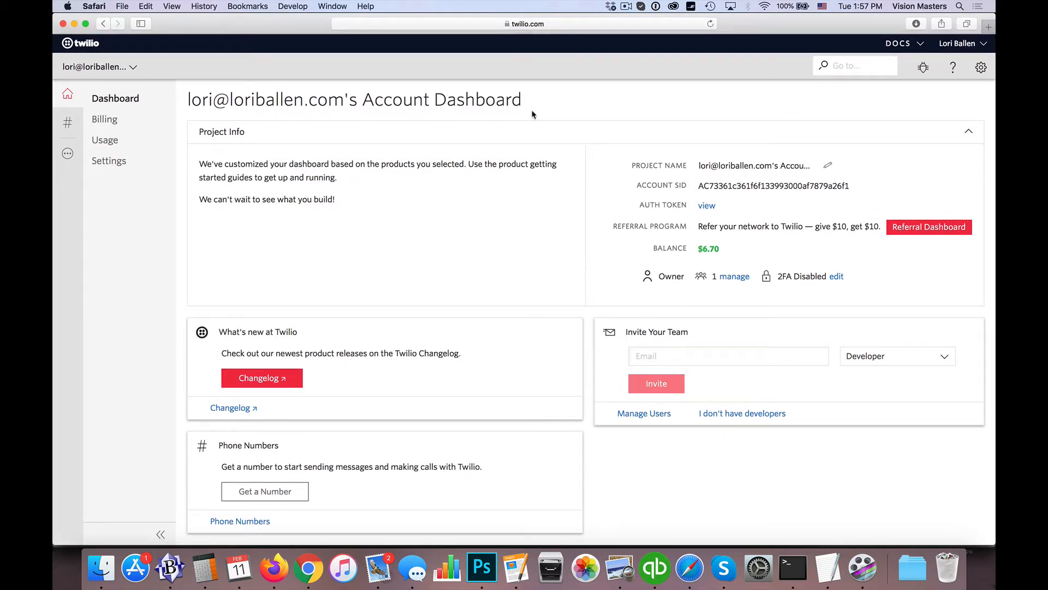
{"action": "mouse_move", "coordinate": [67, 154]}
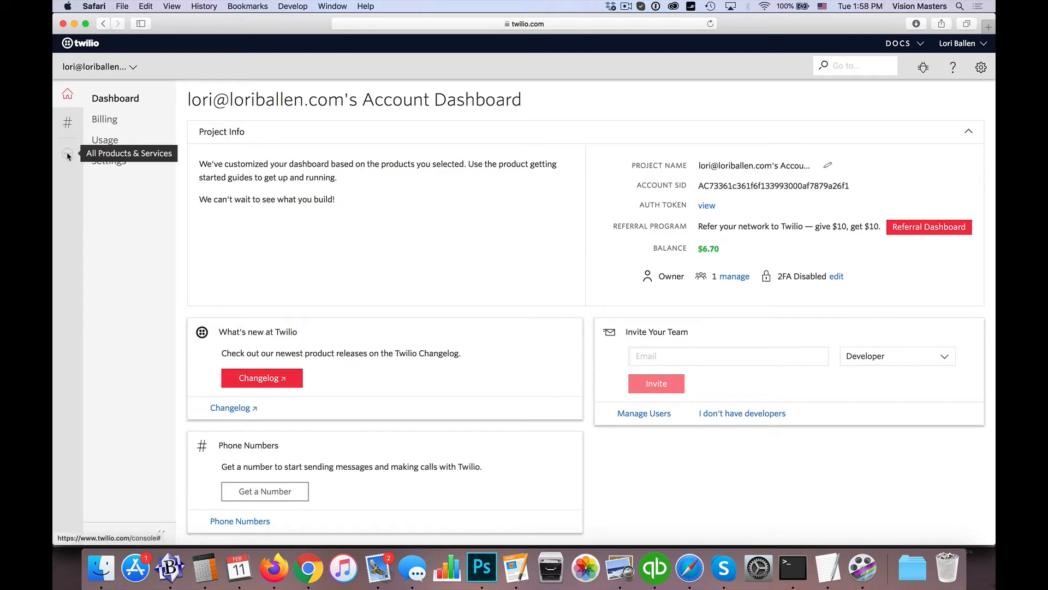
- Show the full product and service list down to the Runtime tools (Functions, Studio, Assets, TwiML Bins)
{"action": "left_click", "coordinate": [67, 155]}
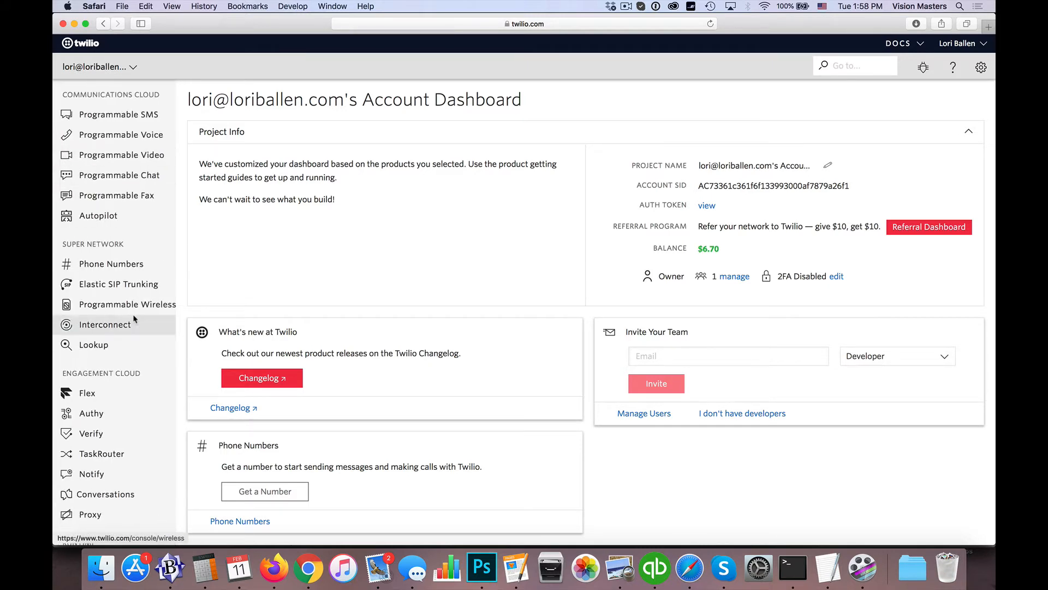
{"action": "scroll", "scroll_direction": "down", "scroll_amount": 3}
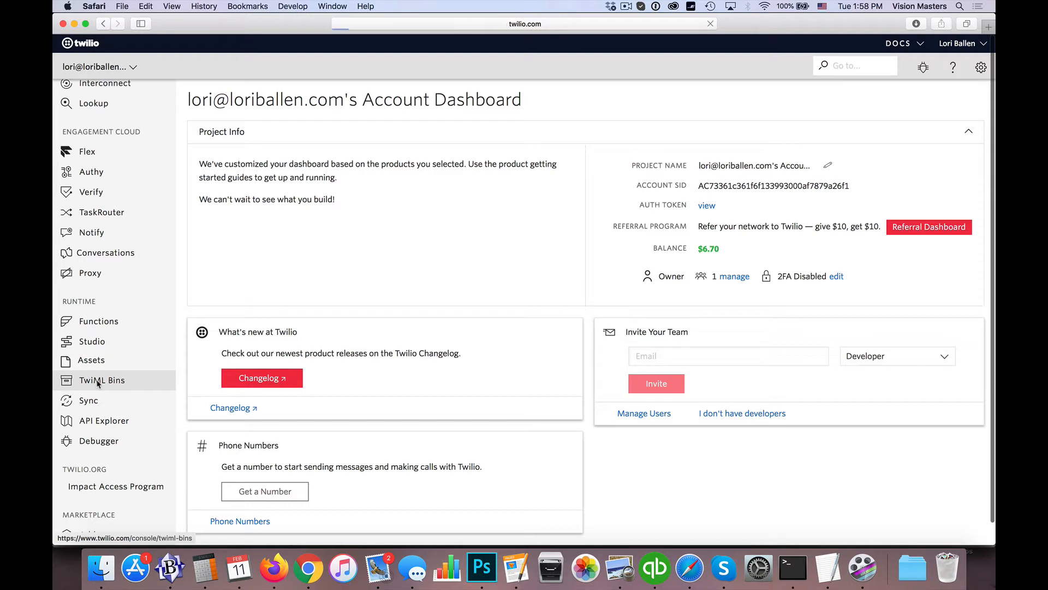
- Go to TwiML Bins under Runtime, listing the two existing forwarding bins
{"action": "left_click", "coordinate": [102, 380]}
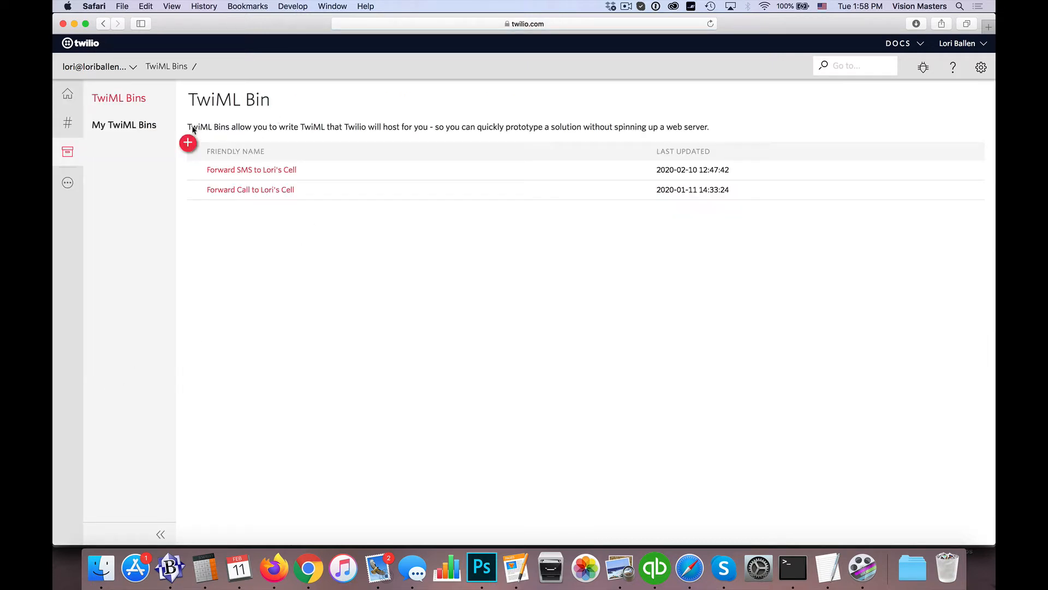
{"action": "mouse_move", "coordinate": [199, 129]}
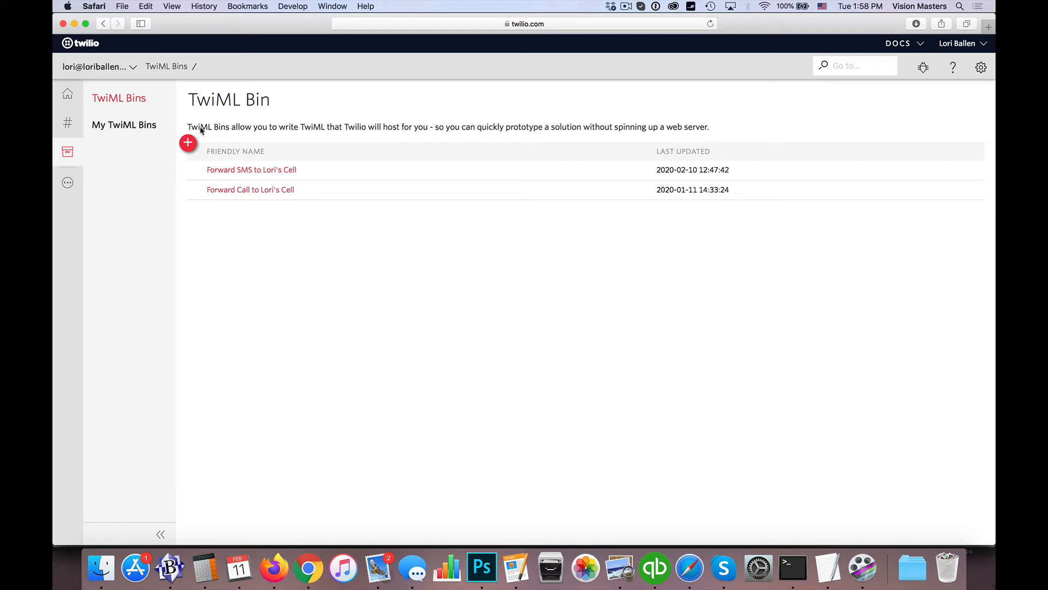
{"action": "mouse_move", "coordinate": [226, 134]}
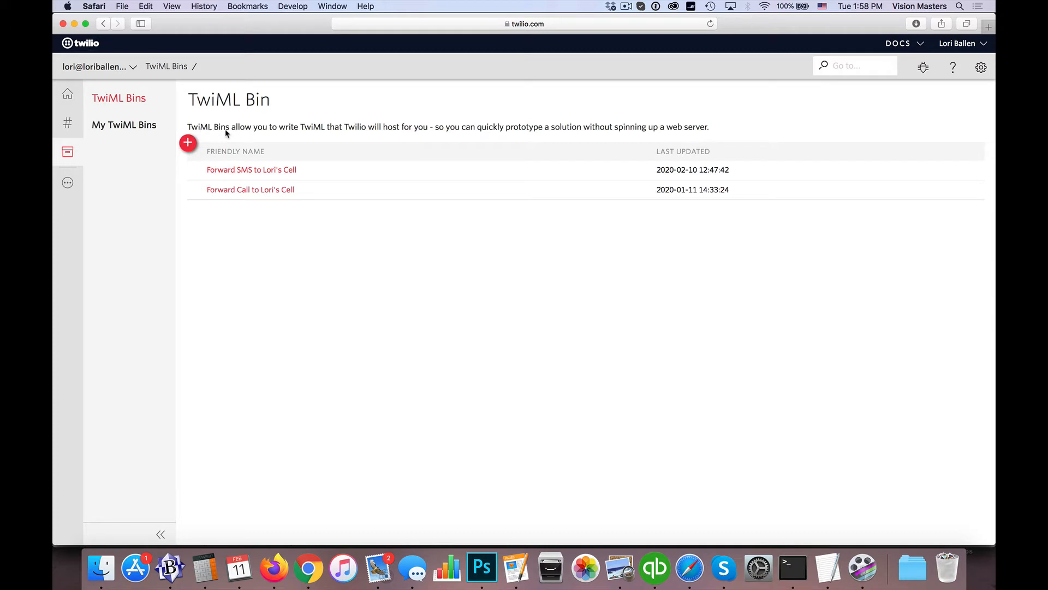
{"action": "mouse_move", "coordinate": [299, 135]}
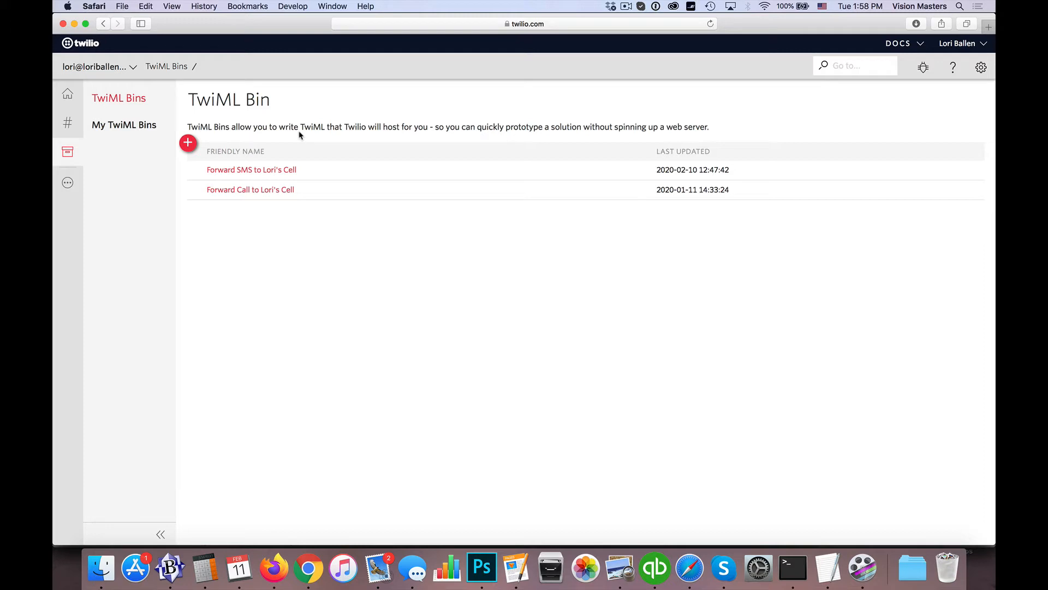
{"action": "mouse_move", "coordinate": [319, 129]}
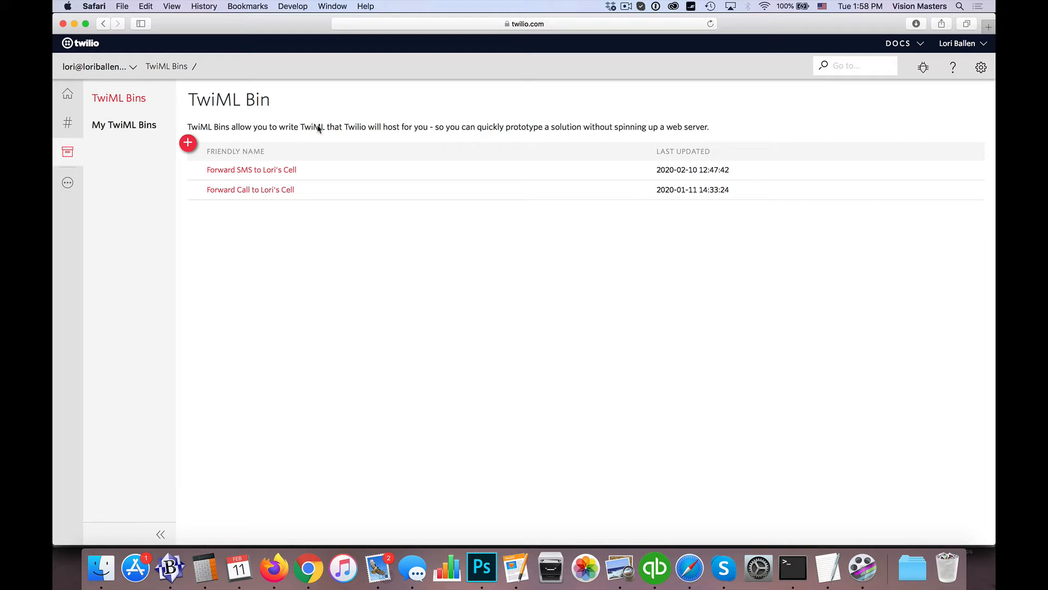
{"action": "mouse_move", "coordinate": [477, 130]}
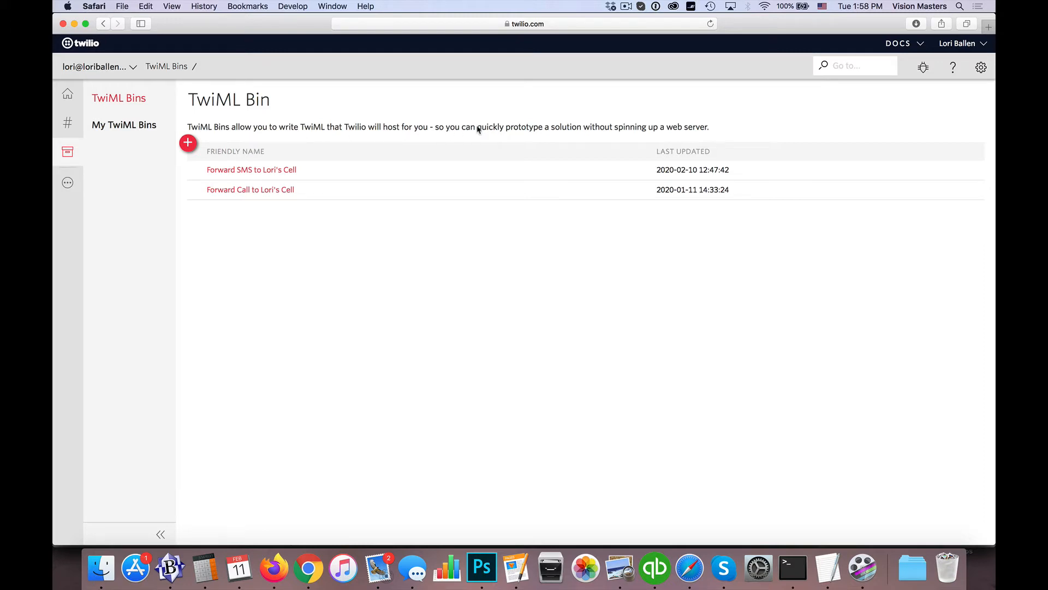
{"action": "mouse_move", "coordinate": [365, 132]}
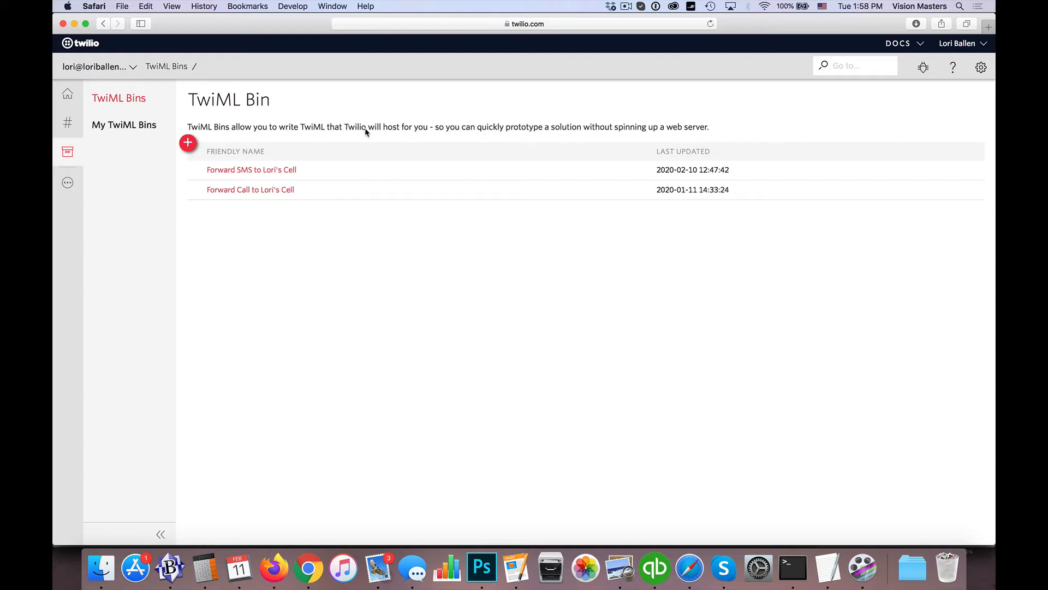
{"action": "mouse_move", "coordinate": [207, 105]}
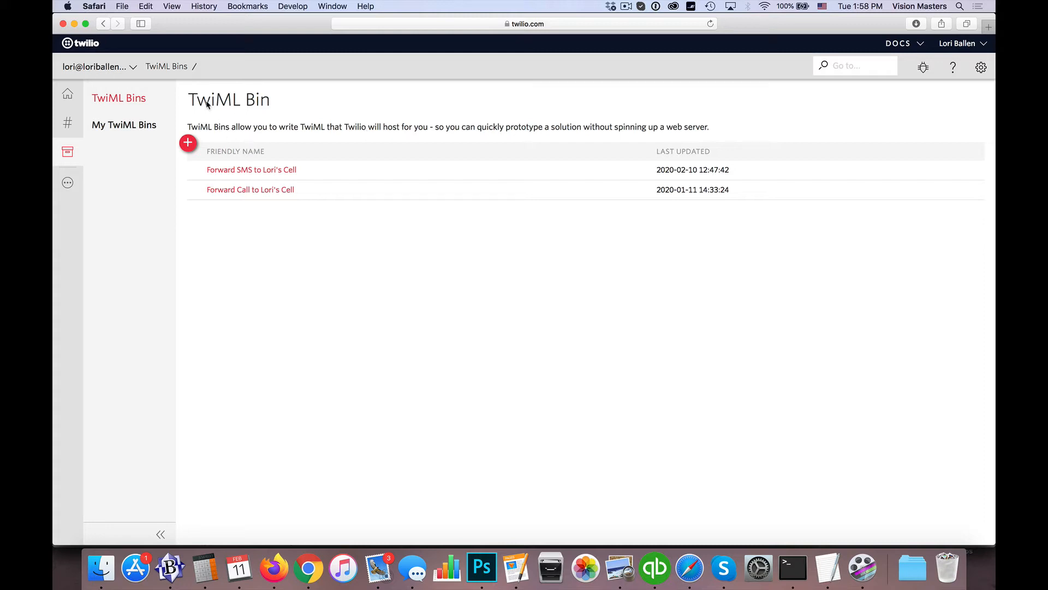
{"action": "mouse_move", "coordinate": [212, 117]}
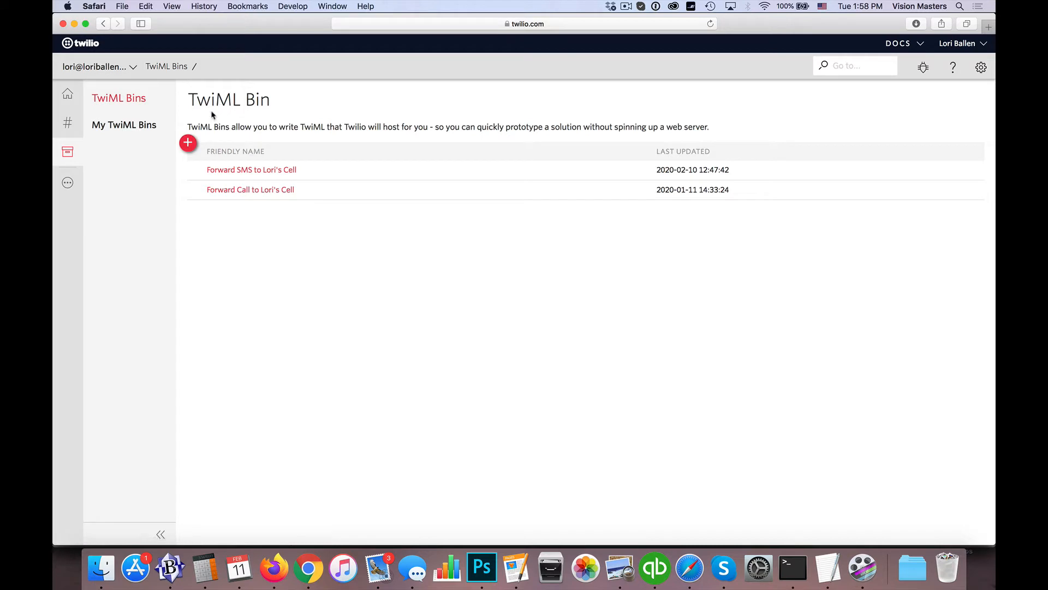
- Create a new TwiML Bin with the friendly name 'Send Text to Me'
{"action": "left_click", "coordinate": [188, 142]}
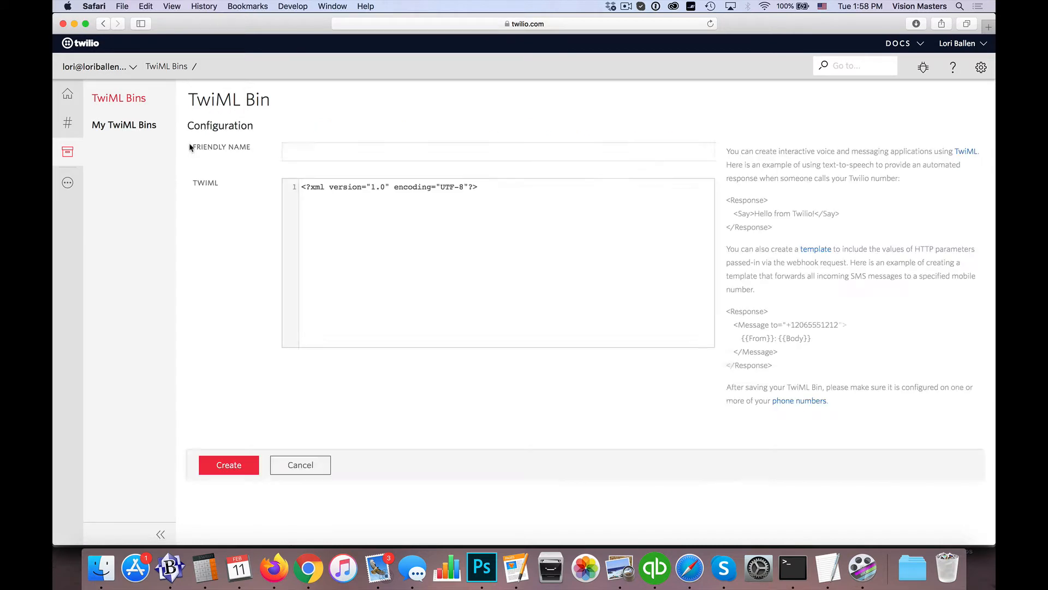
{"action": "mouse_move", "coordinate": [341, 156]}
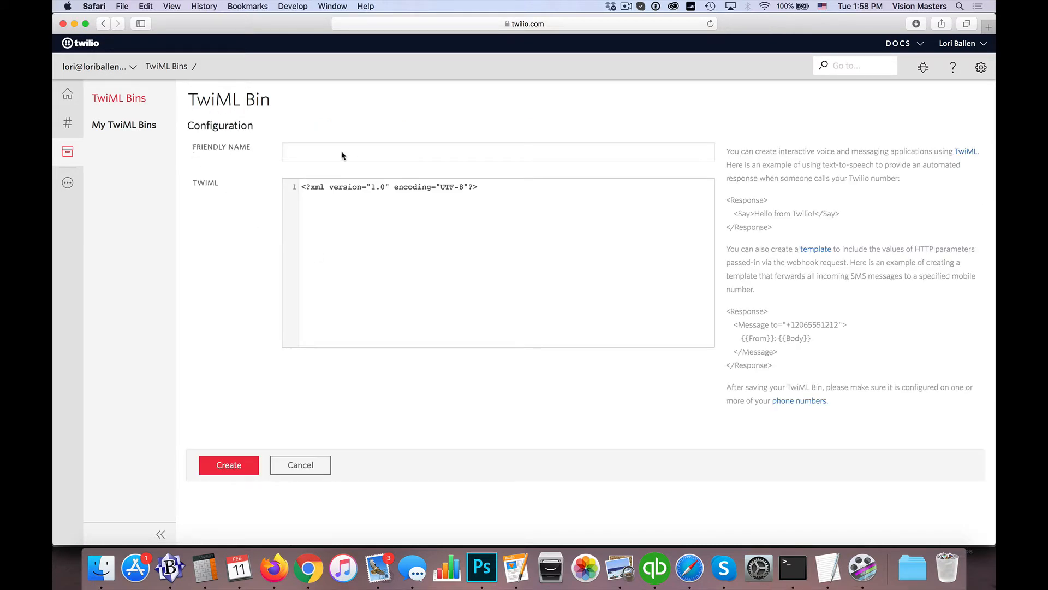
{"action": "type", "text": "Send"}
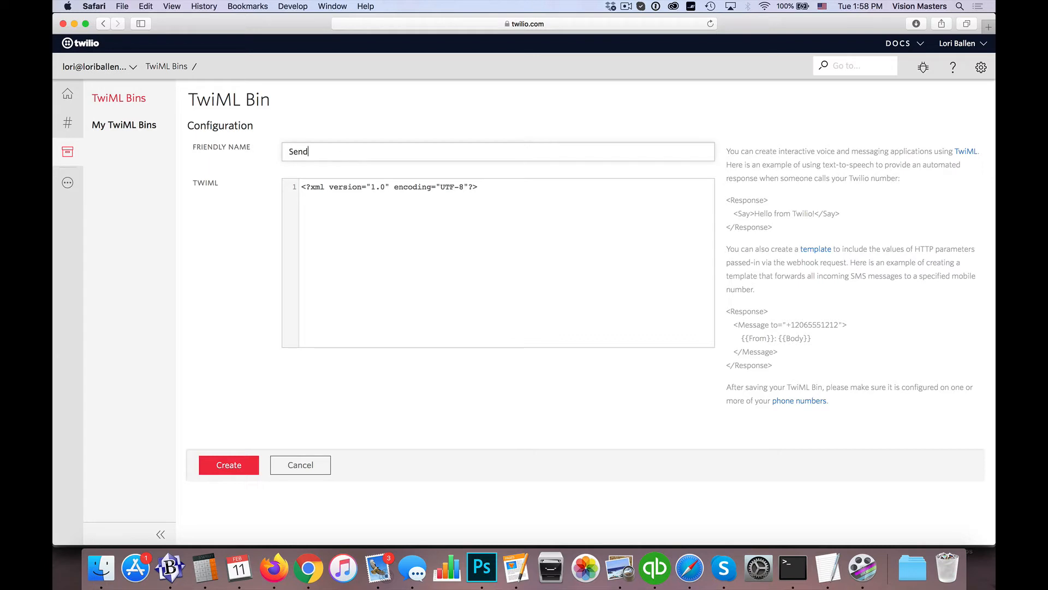
{"action": "type", "text": "Text to"}
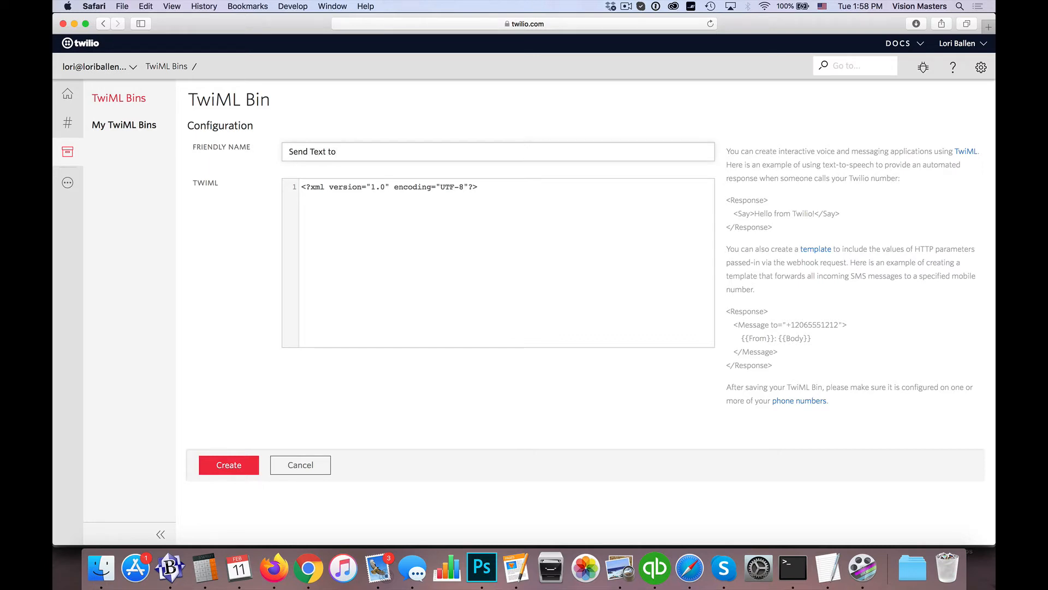
{"action": "type", "text": "Me"}
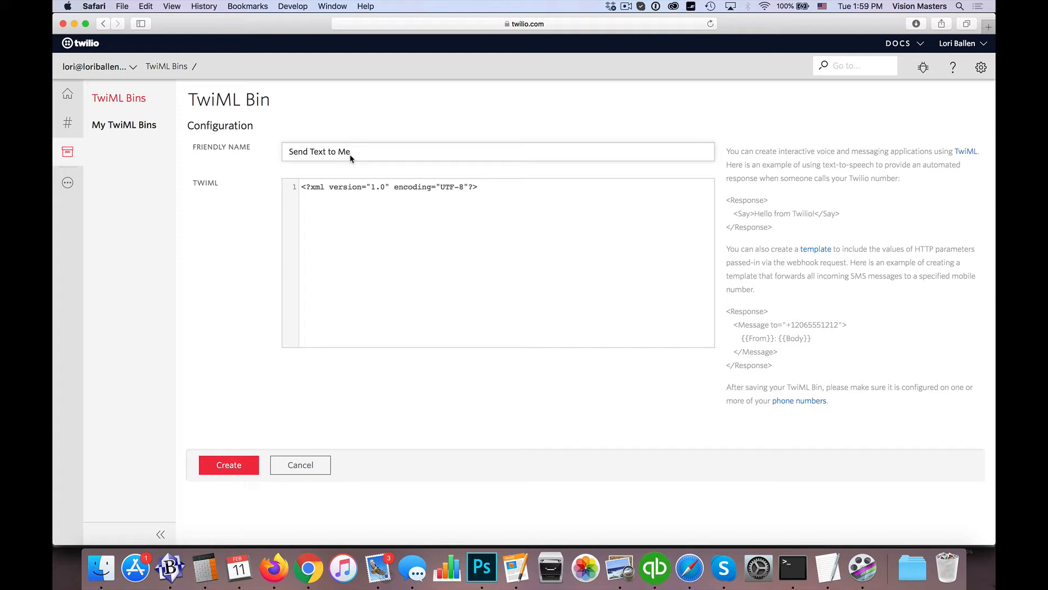
{"action": "mouse_move", "coordinate": [353, 234]}
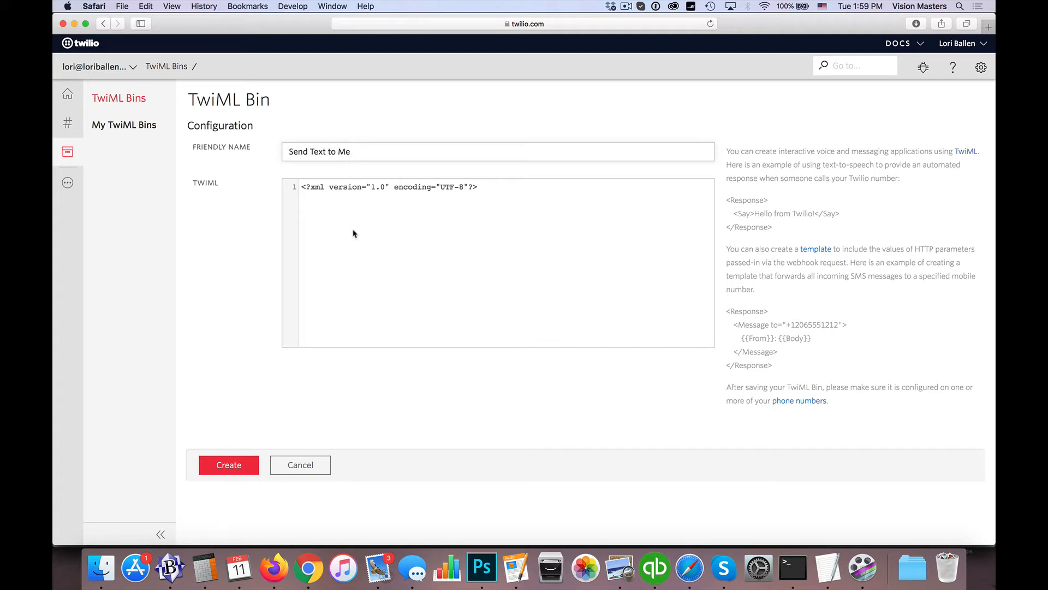
{"action": "mouse_move", "coordinate": [783, 171]}
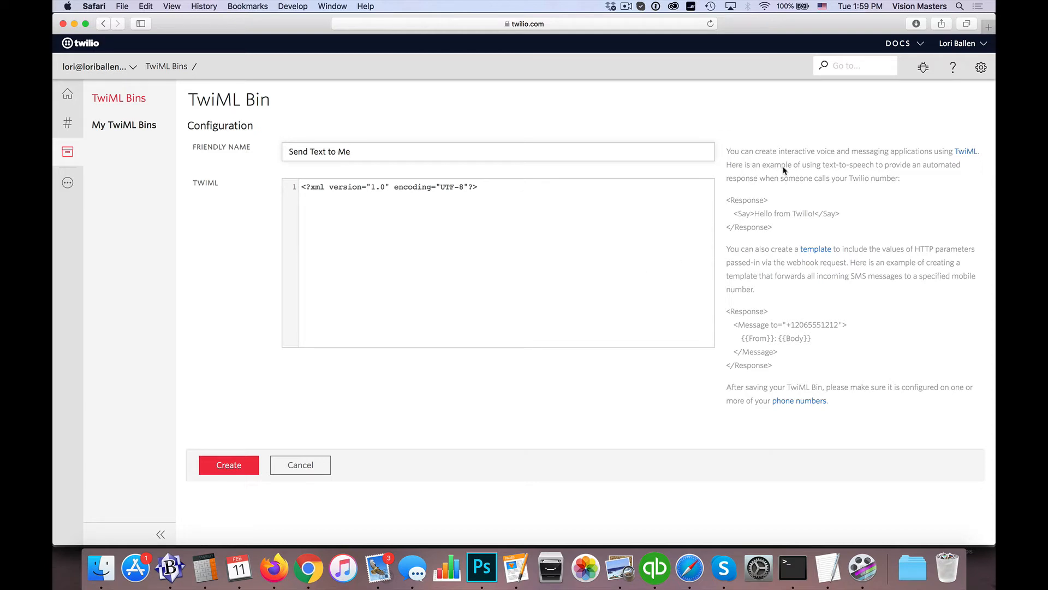
{"action": "mouse_move", "coordinate": [732, 322]}
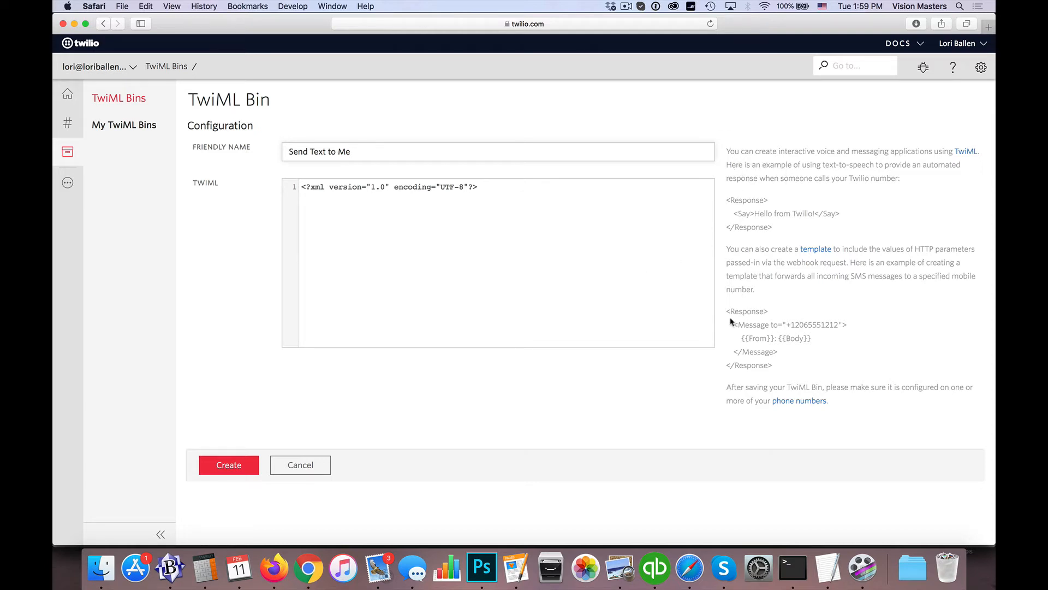
{"action": "mouse_move", "coordinate": [740, 340]}
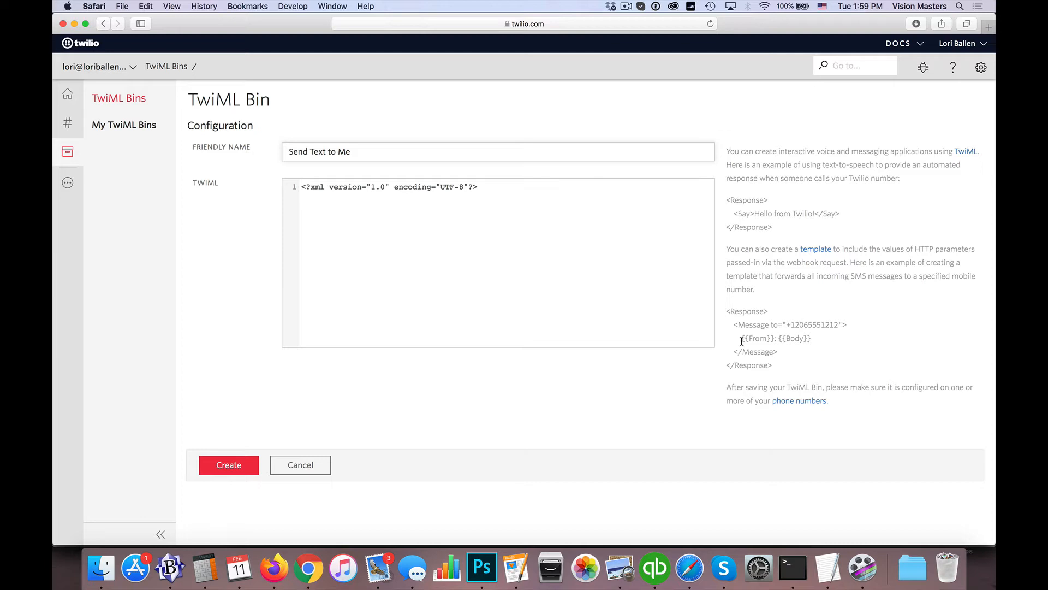
{"action": "mouse_move", "coordinate": [744, 373]}
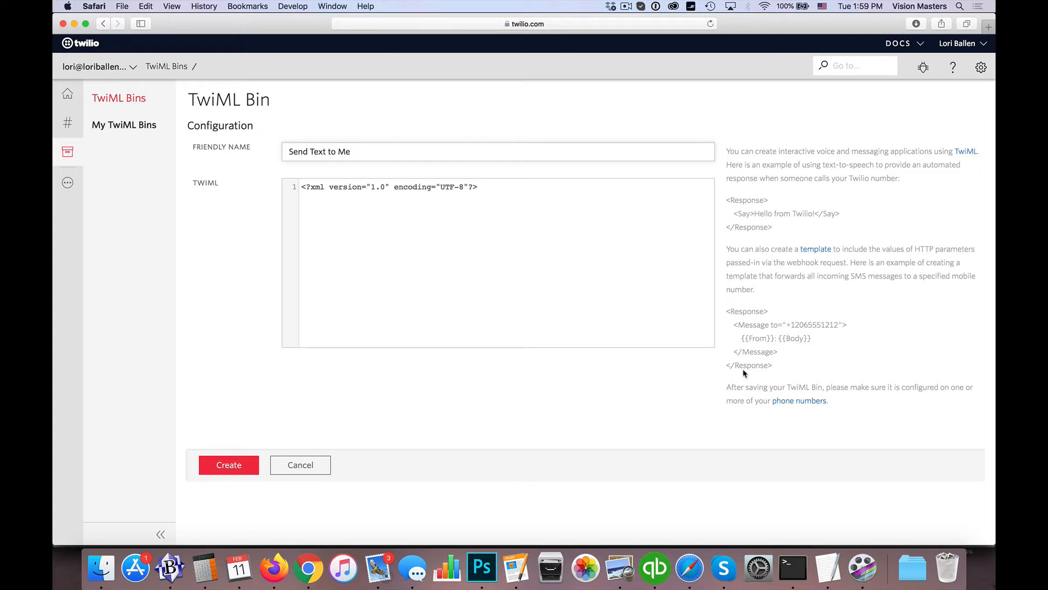
{"action": "mouse_move", "coordinate": [676, 286]}
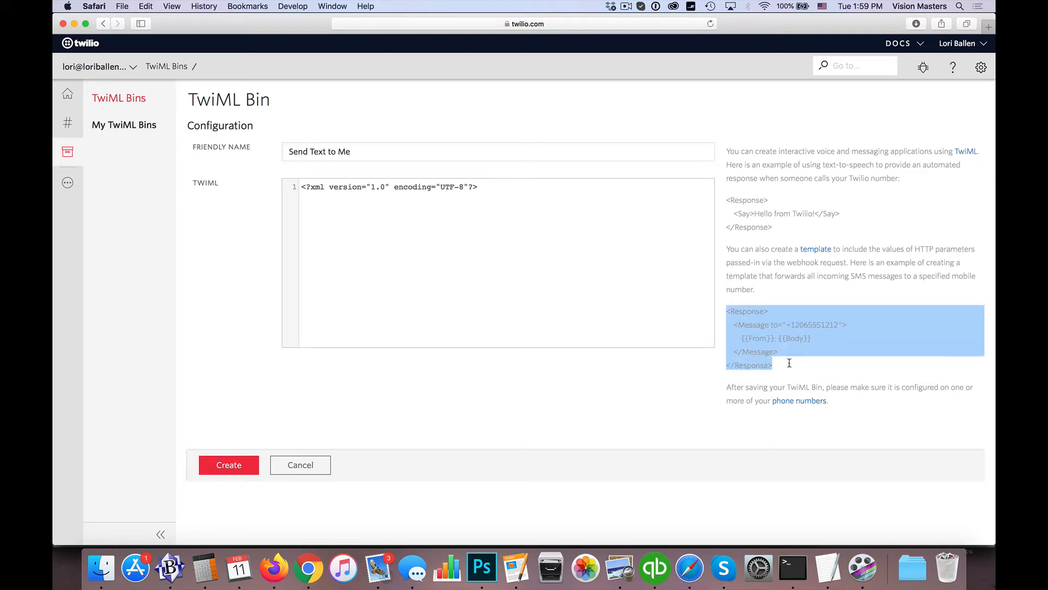
{"action": "mouse_move", "coordinate": [386, 229]}
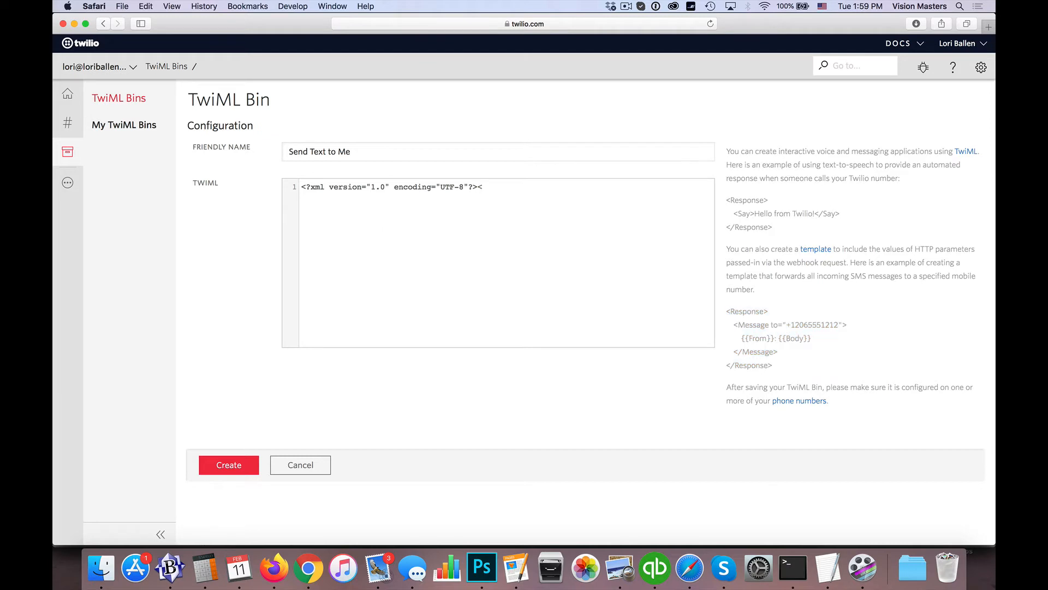
{"action": "type", "text": "<Res"}
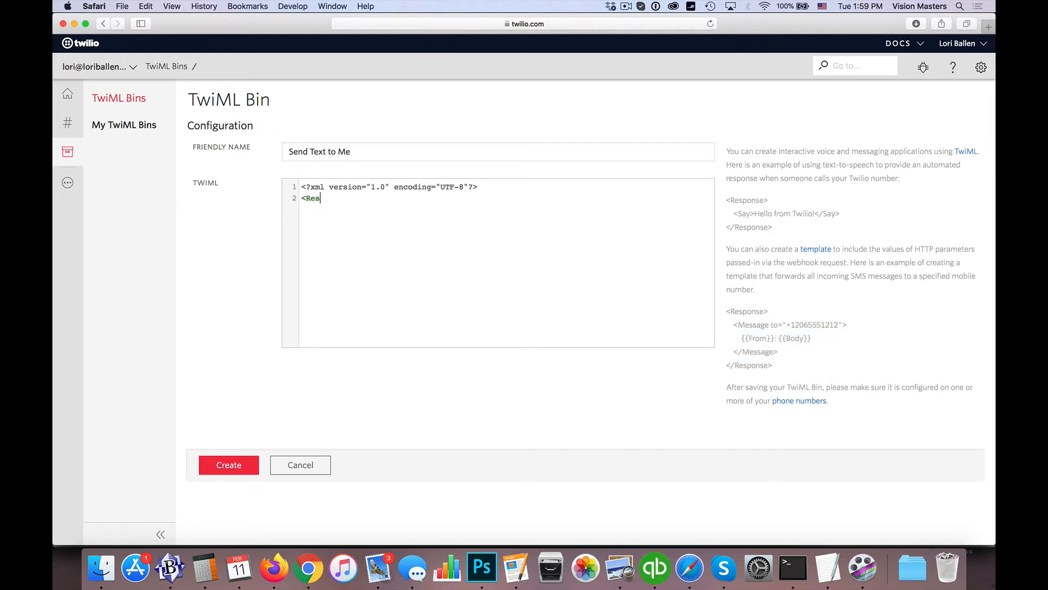
{"action": "type", "text": "ponse>"}
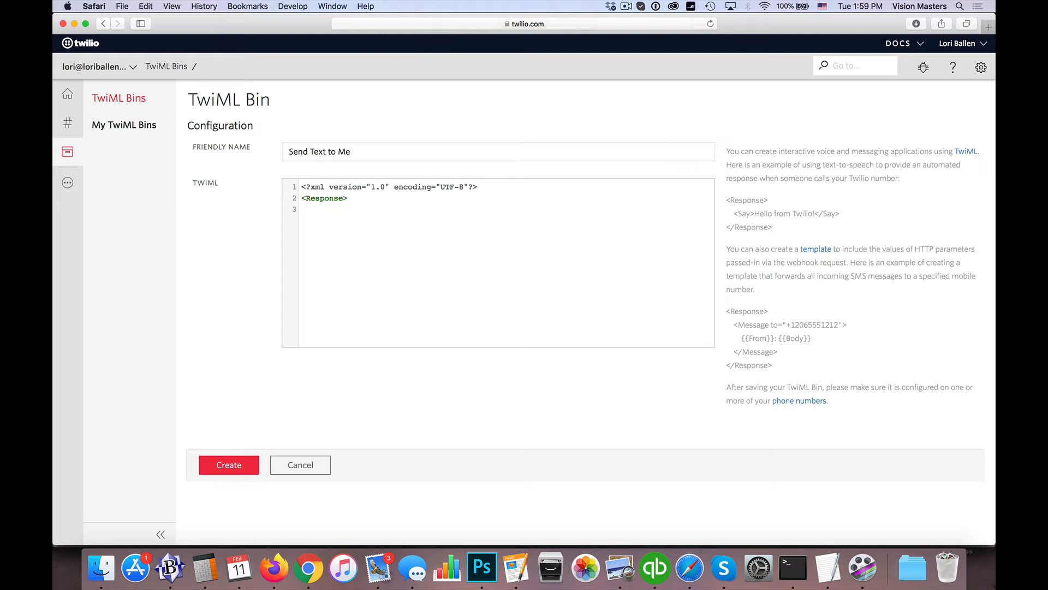
{"action": "left_click", "coordinate": [311, 209]}
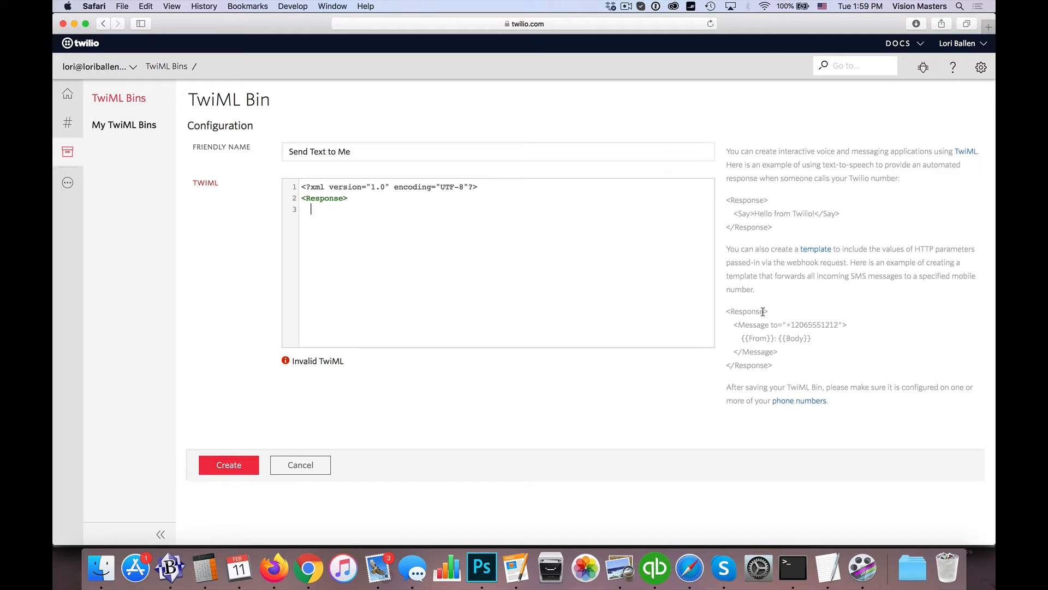
{"action": "type", "text": "<Mes"}
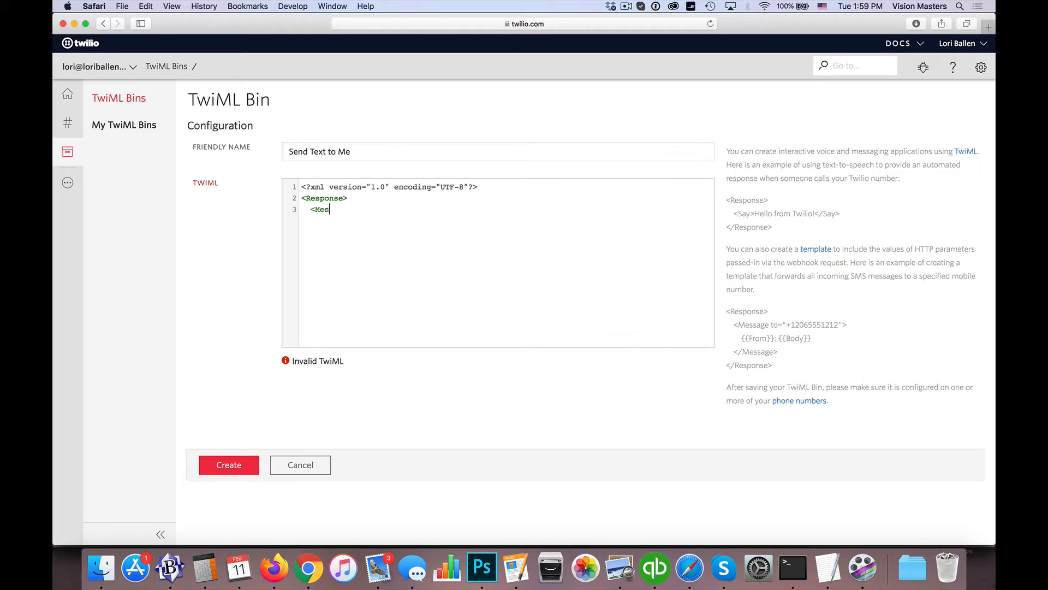
{"action": "type", "text": "sage to=\""}
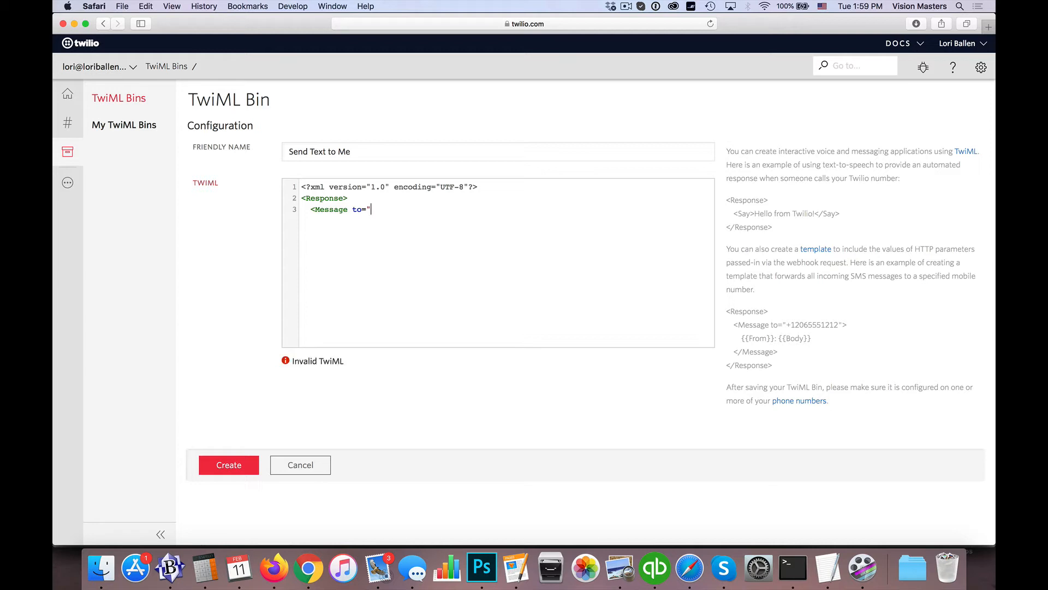
{"action": "type", "text": "+1"}
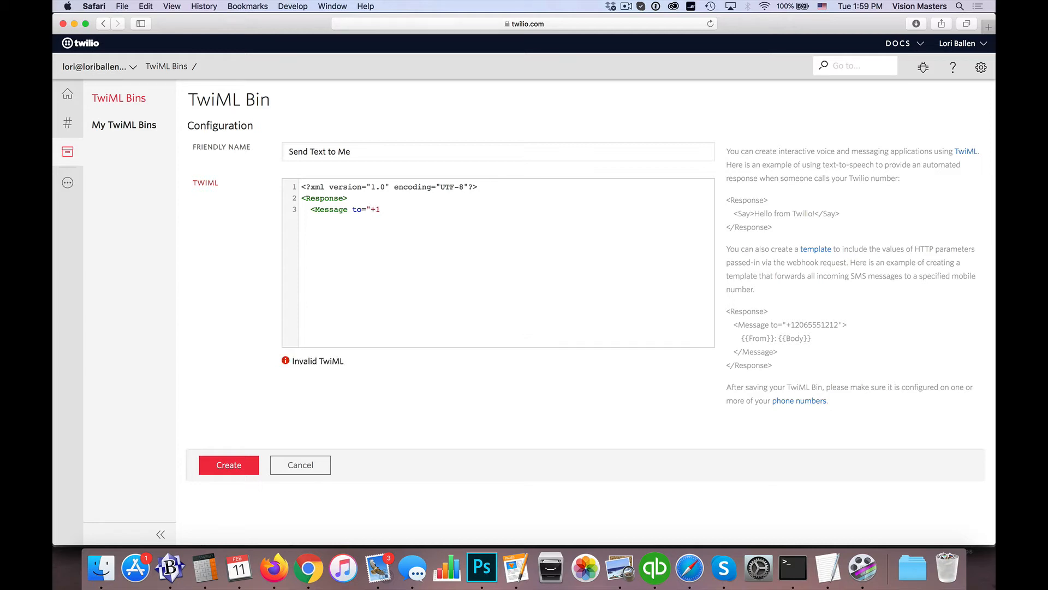
{"action": "type", "text": "702602"}
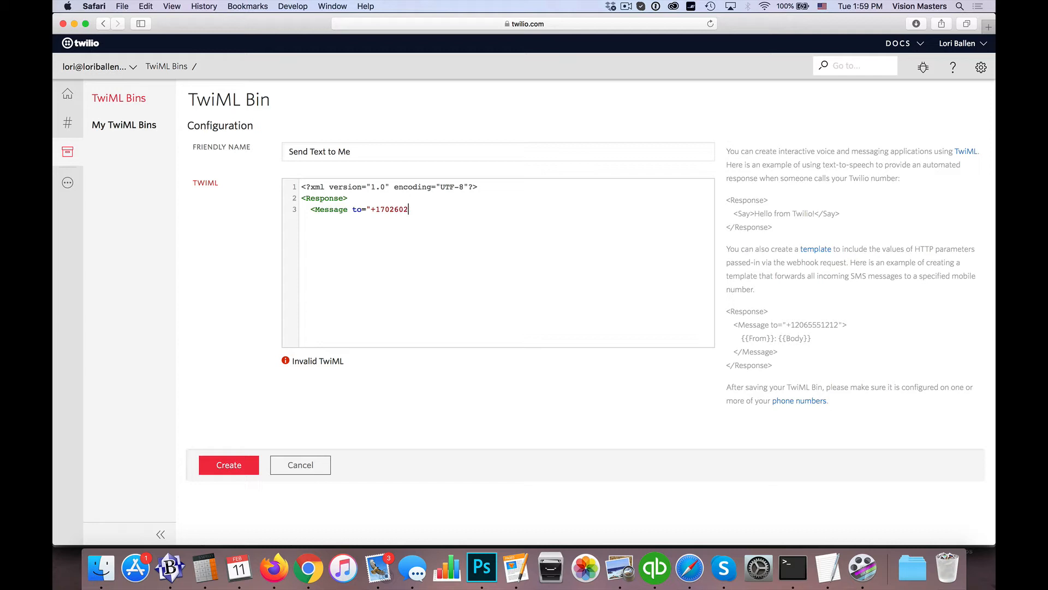
{"action": "type", "text": "6182"}
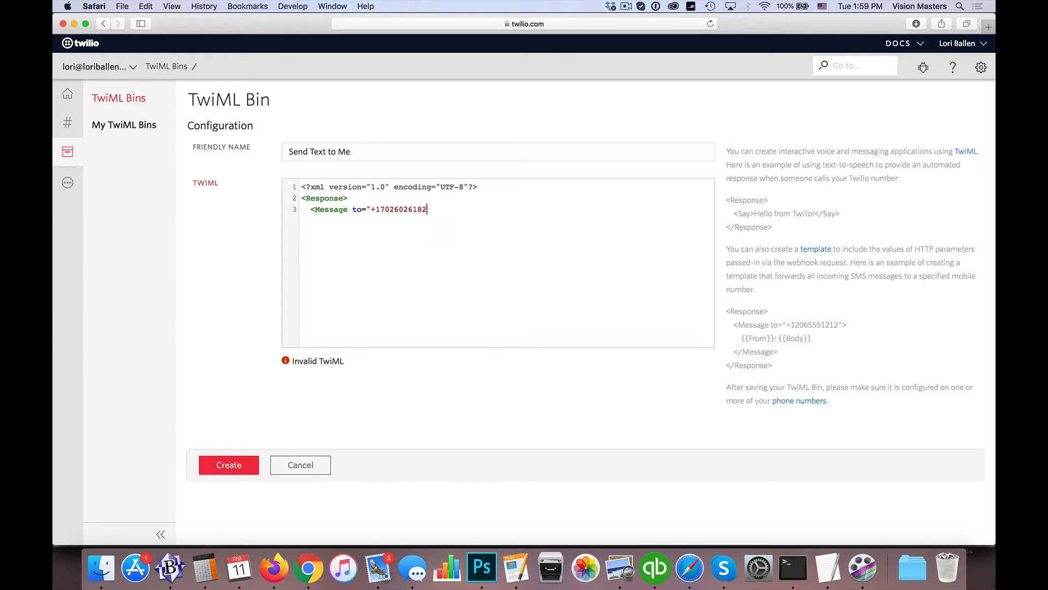
{"action": "type", "text": "\">"}
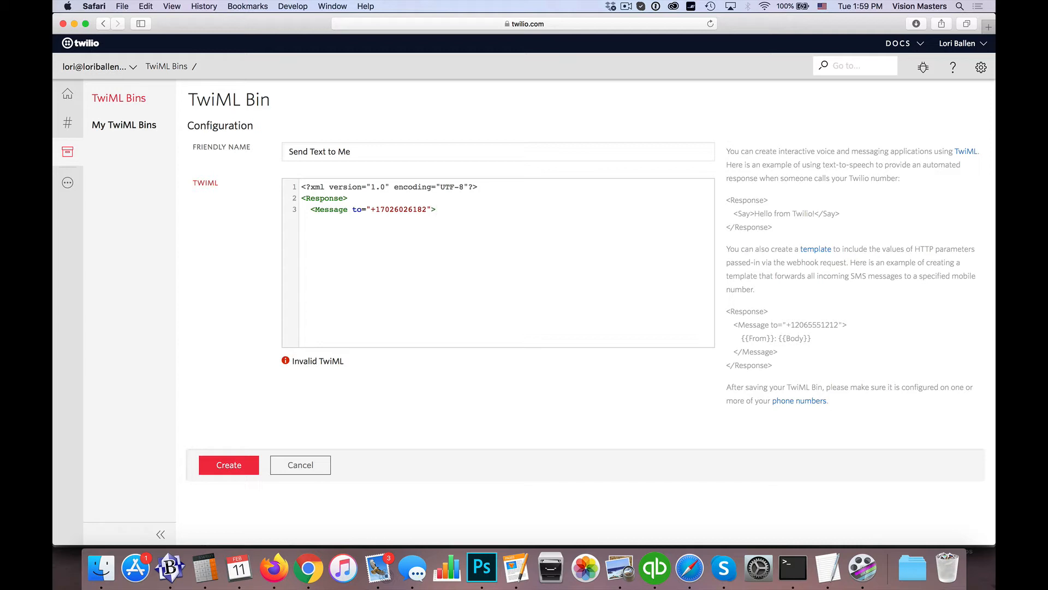
- Fill the Message body with '{{From}}: {{Body}}' and close the Message and Response tags
{"action": "key", "text": "Return"}
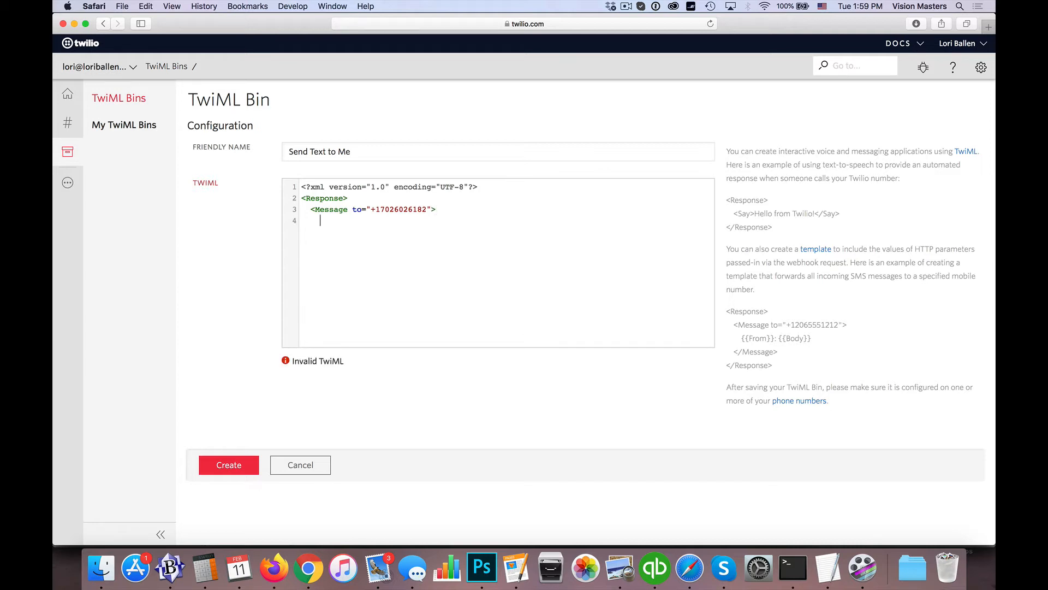
{"action": "type", "text": "{{From"}
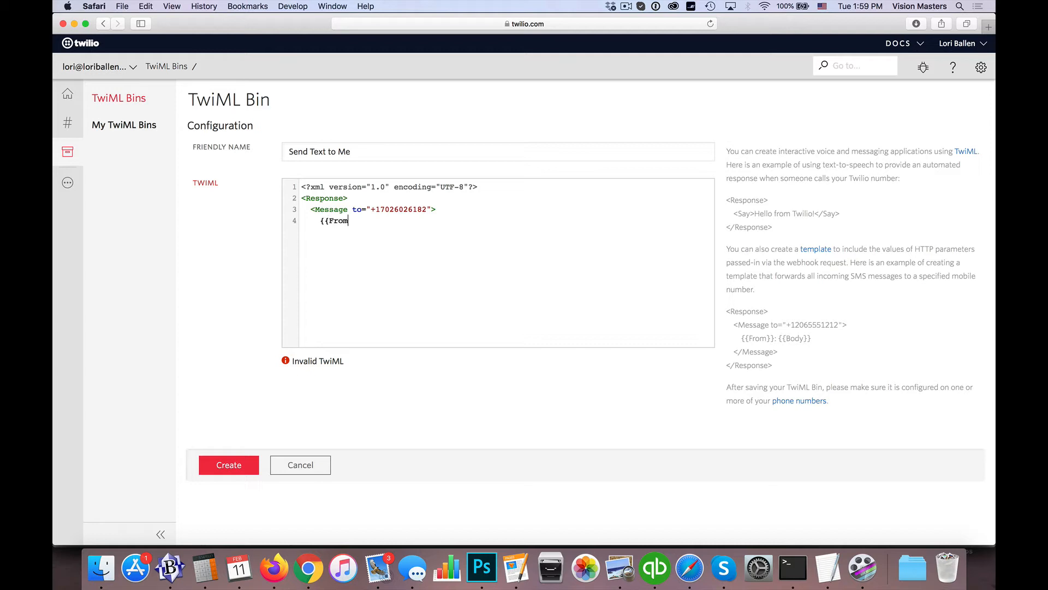
{"action": "type", "text": "}}: {{"}
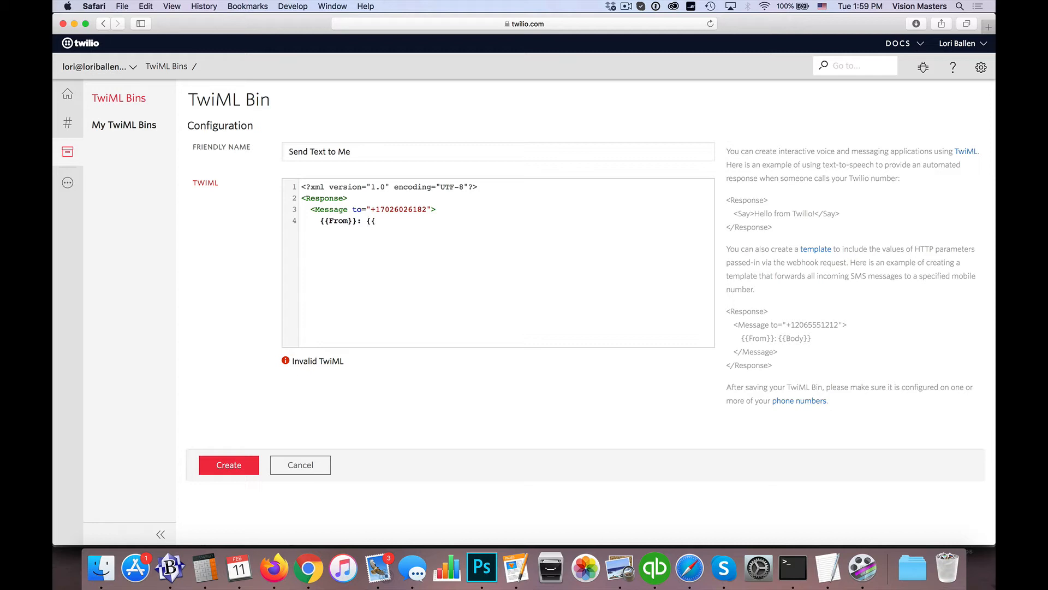
{"action": "type", "text": "Bo"}
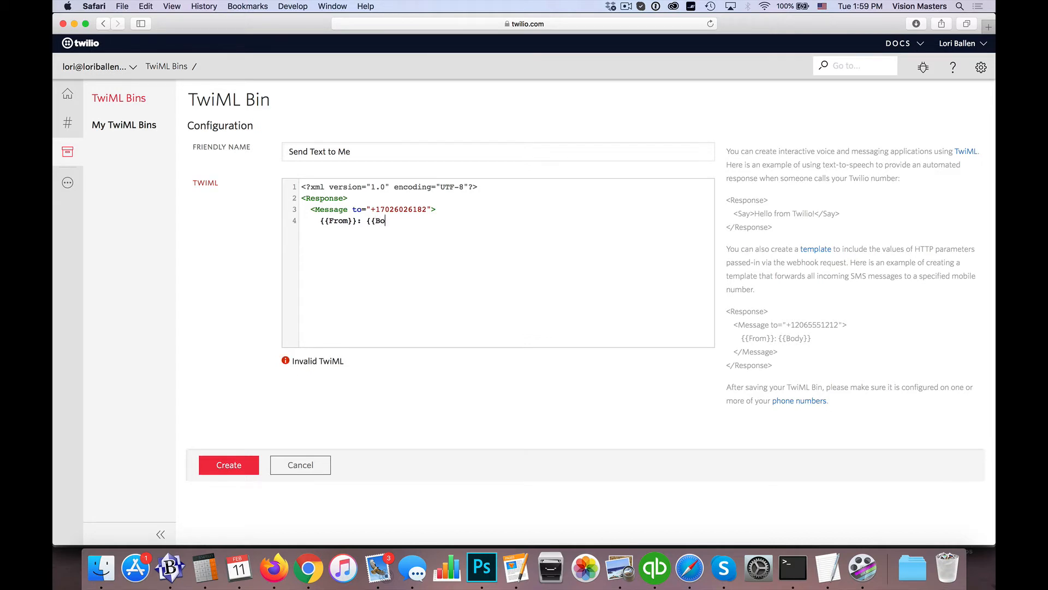
{"action": "type", "text": "dy}}"}
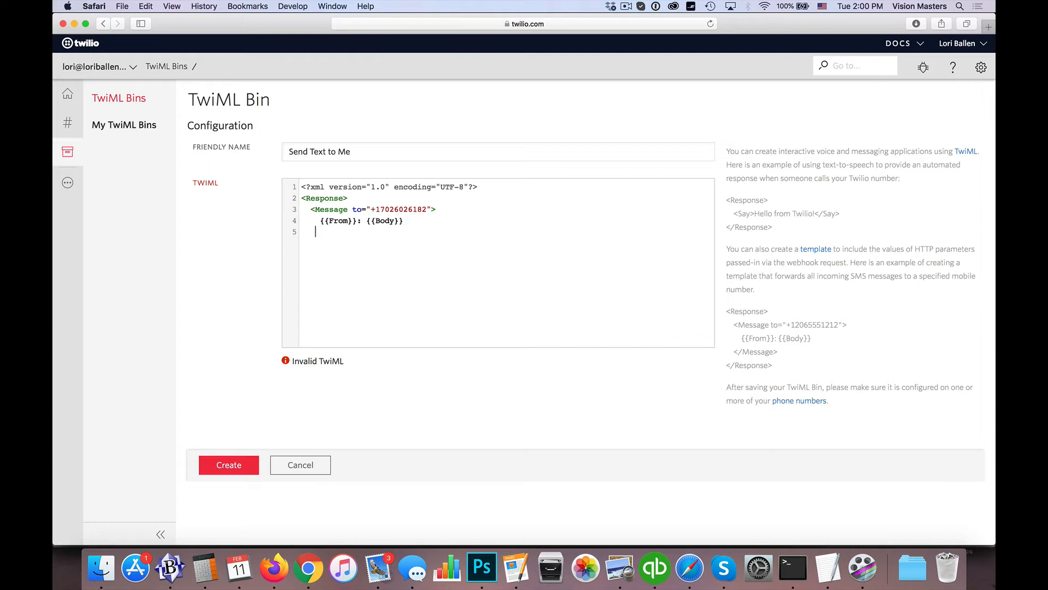
{"action": "type", "text": "</Mes"}
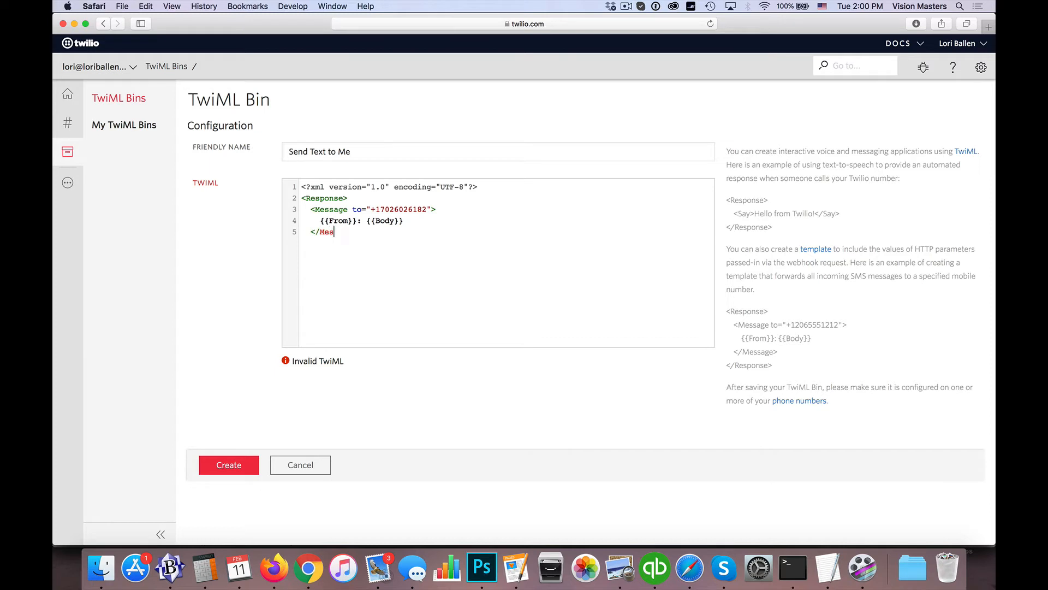
{"action": "type", "text": "sage>"}
{"action": "type", "text": "</Rsp"}
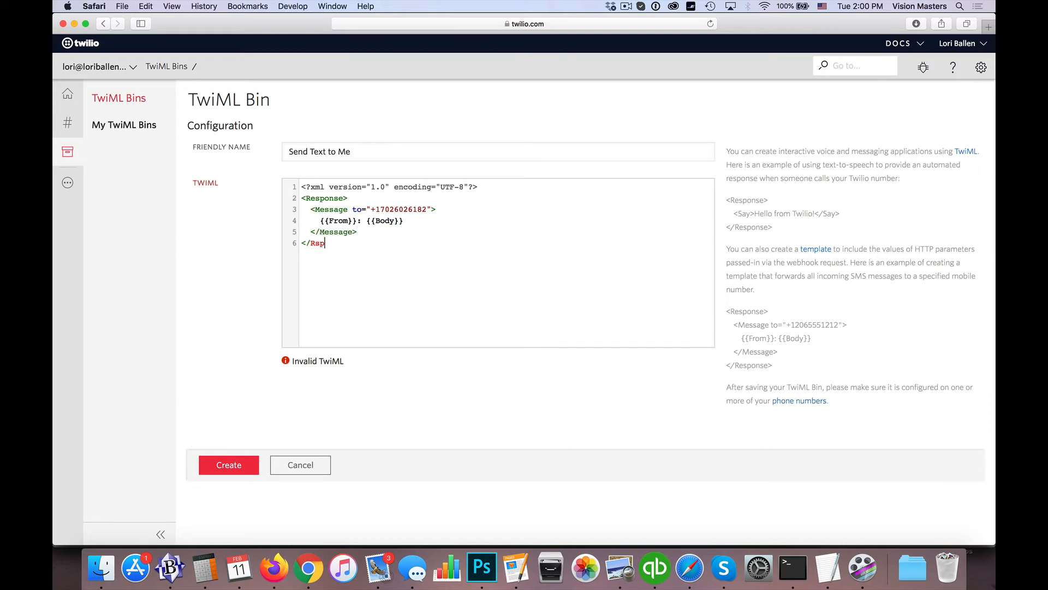
{"action": "type", "text": "onse>"}
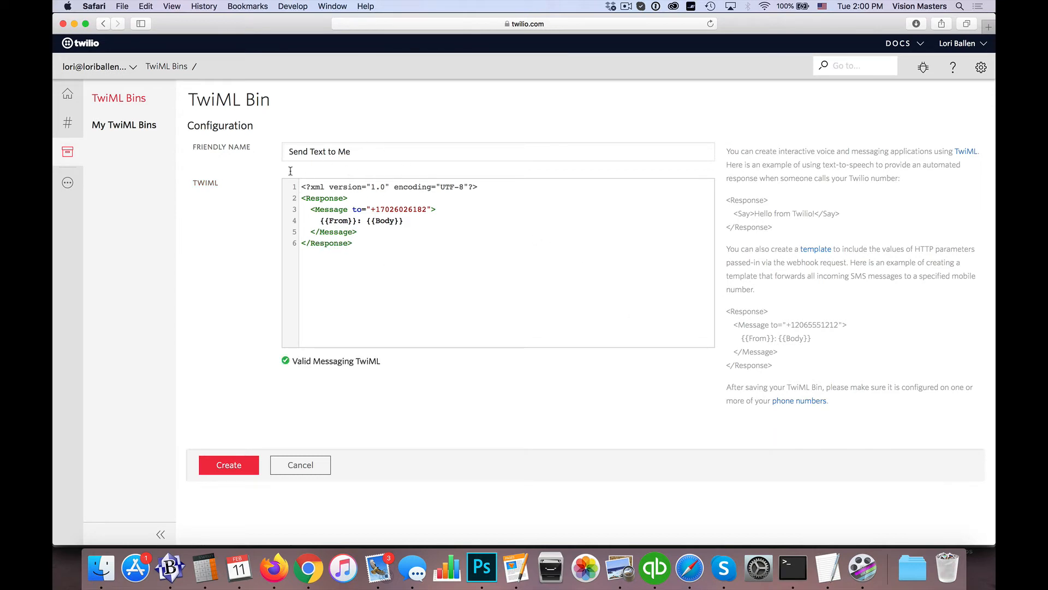
{"action": "mouse_move", "coordinate": [326, 175]}
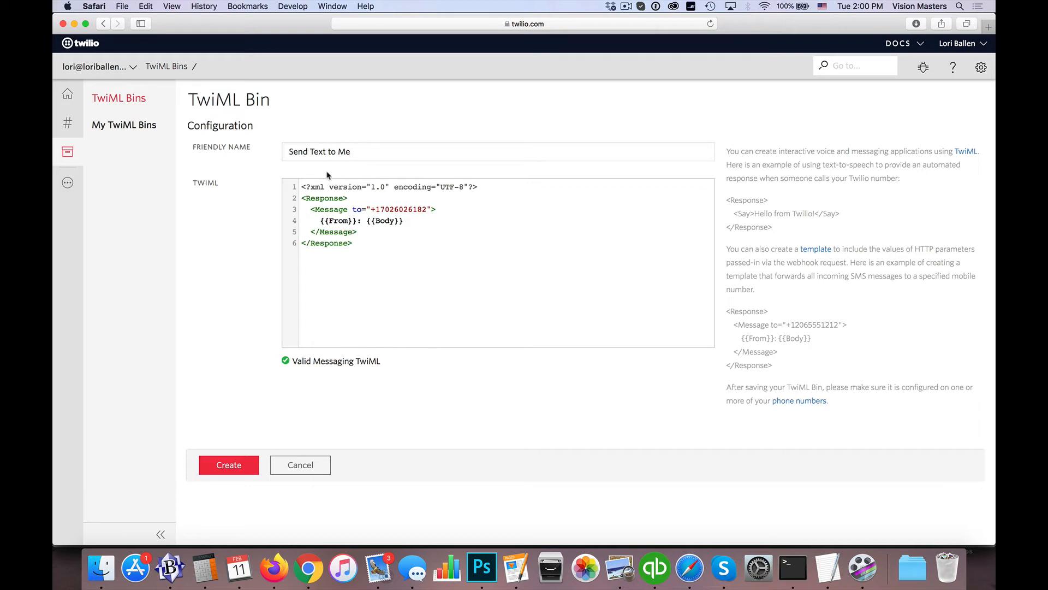
{"action": "mouse_move", "coordinate": [411, 301]}
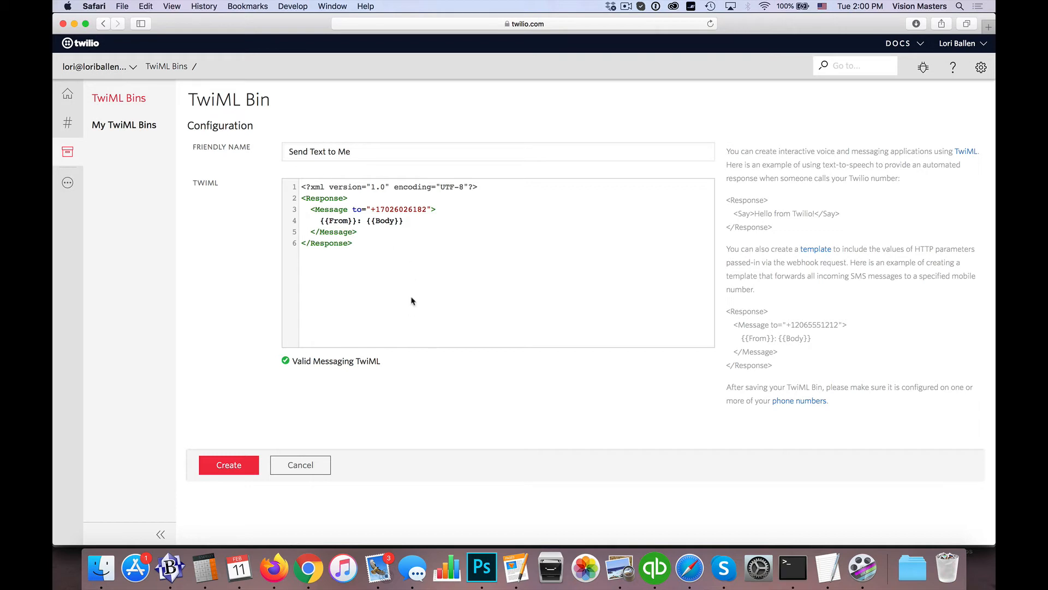
{"action": "mouse_move", "coordinate": [377, 199]}
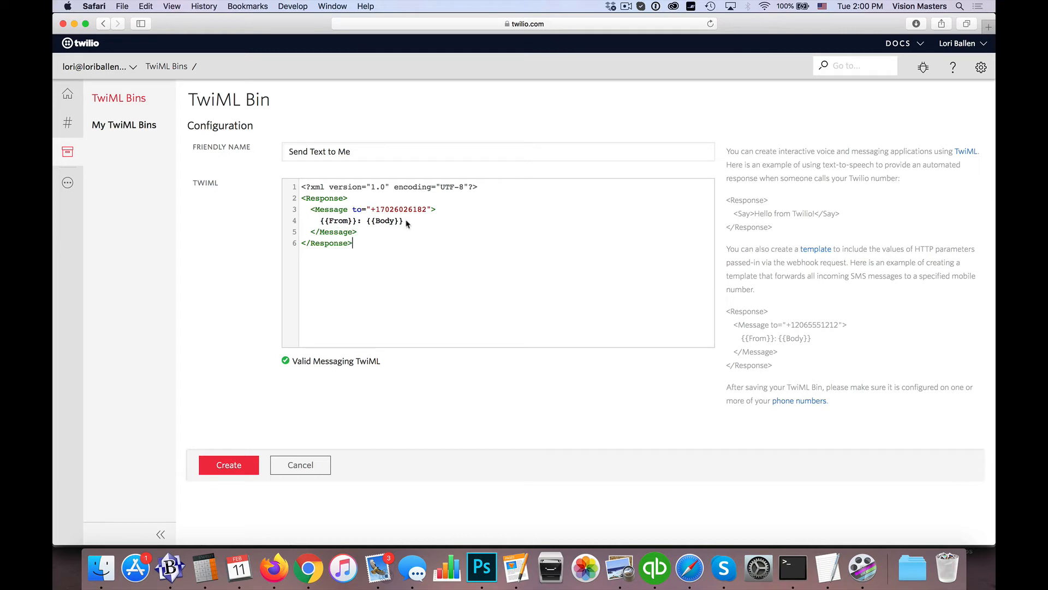
{"action": "mouse_move", "coordinate": [323, 154]}
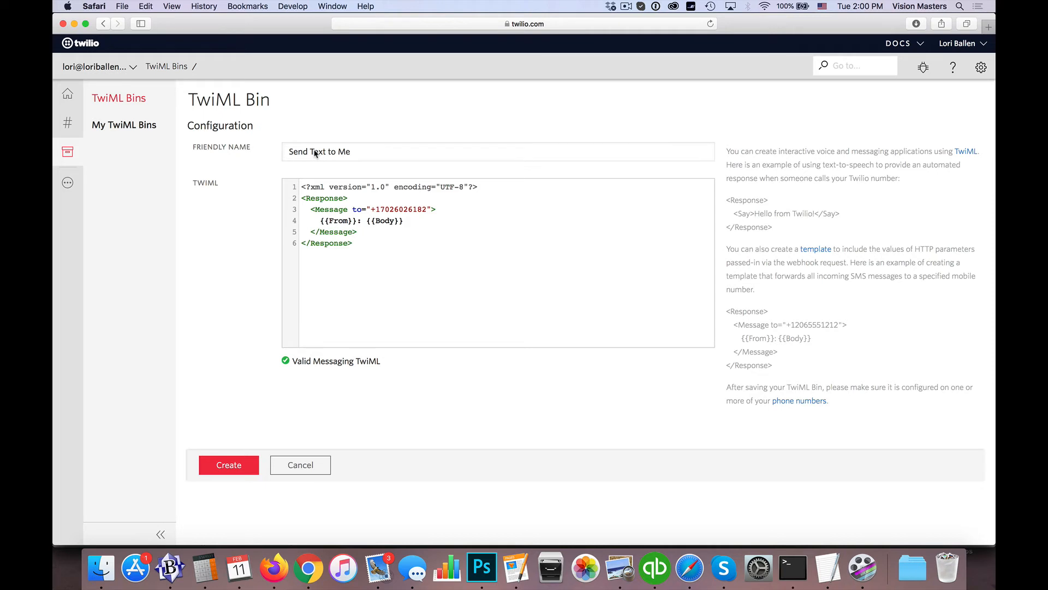
{"action": "left_click", "coordinate": [353, 243]}
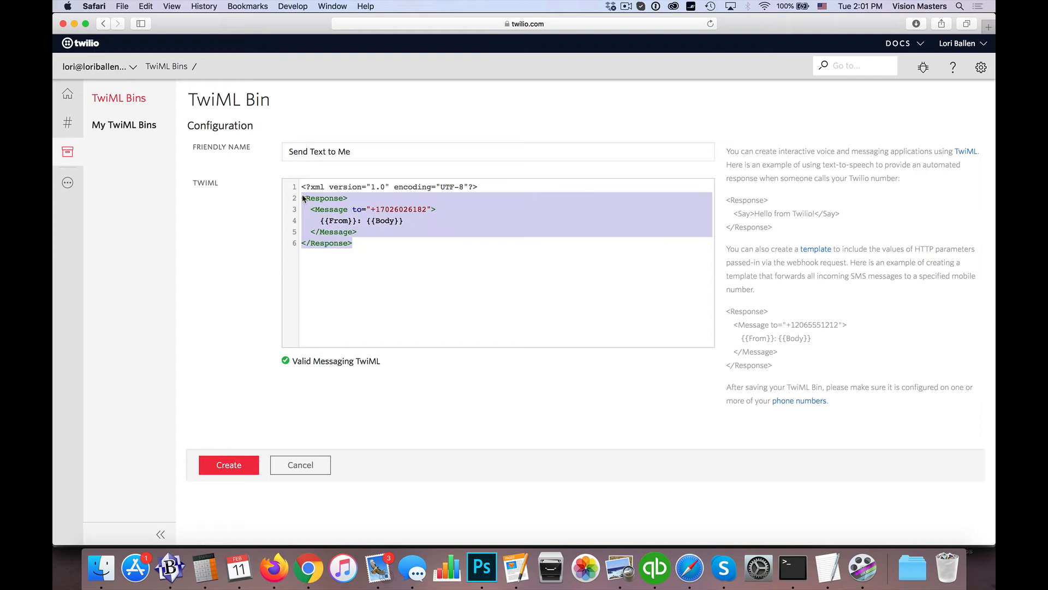
{"action": "mouse_move", "coordinate": [353, 269]}
{"action": "type", "text": "<Dial>++17-2602</Dial>"}
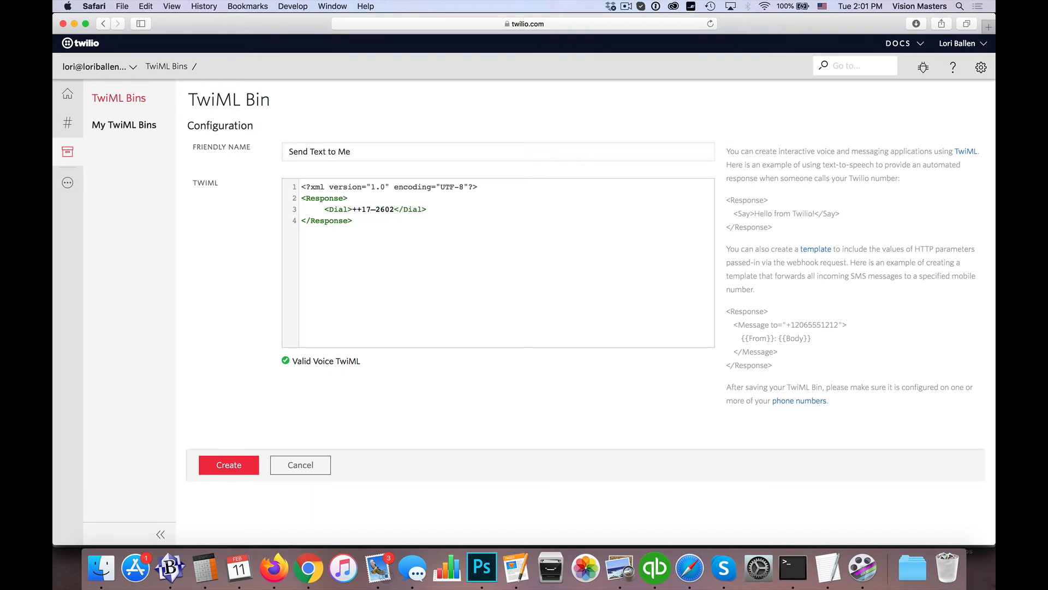
{"action": "type", "text": "1702"}
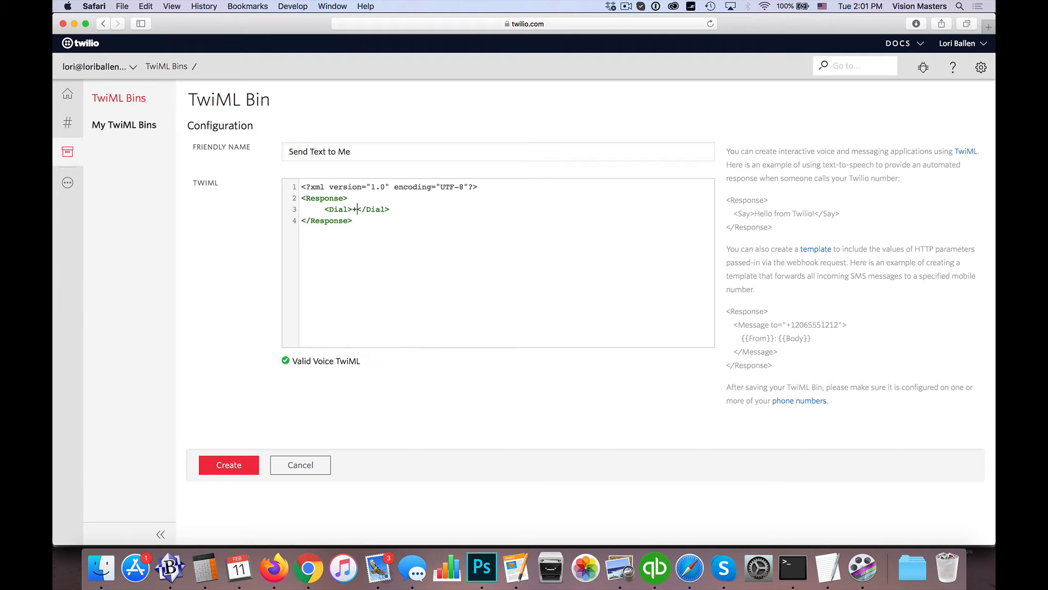
{"action": "type", "text": "1702"}
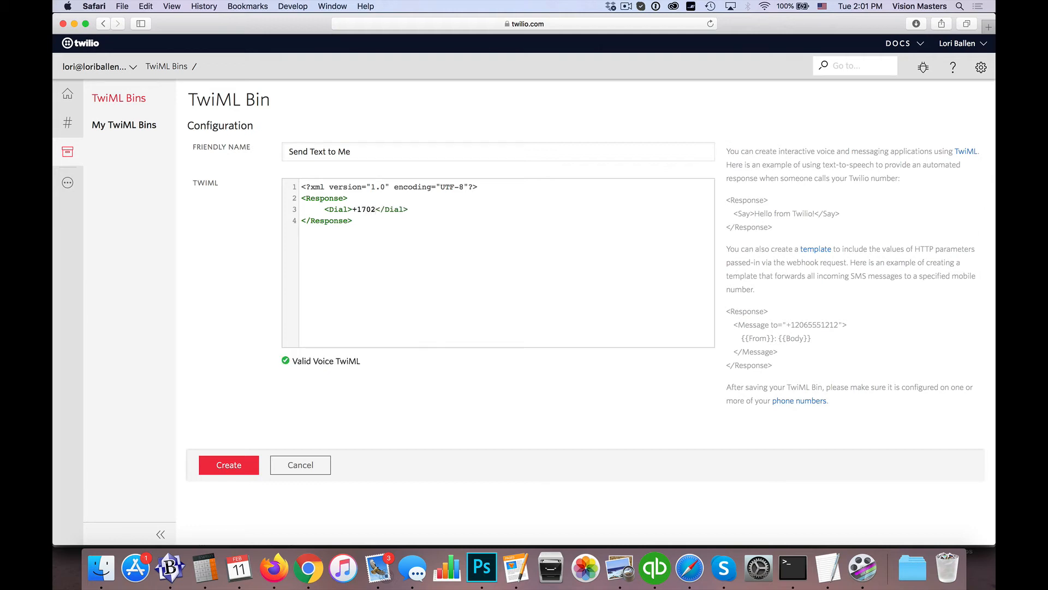
{"action": "left_click", "coordinate": [376, 209]}
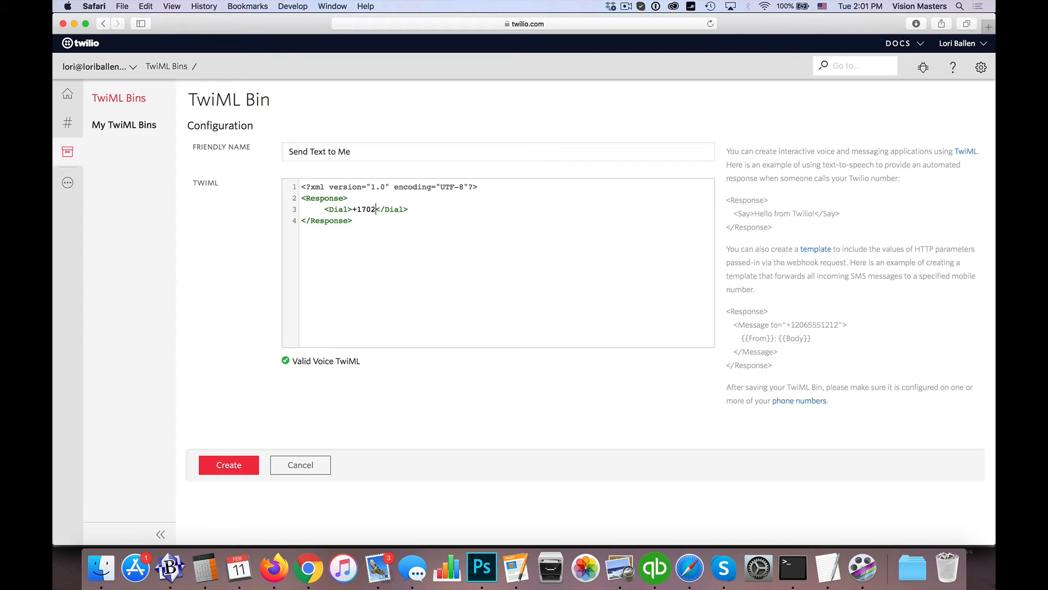
{"action": "type", "text": "602"}
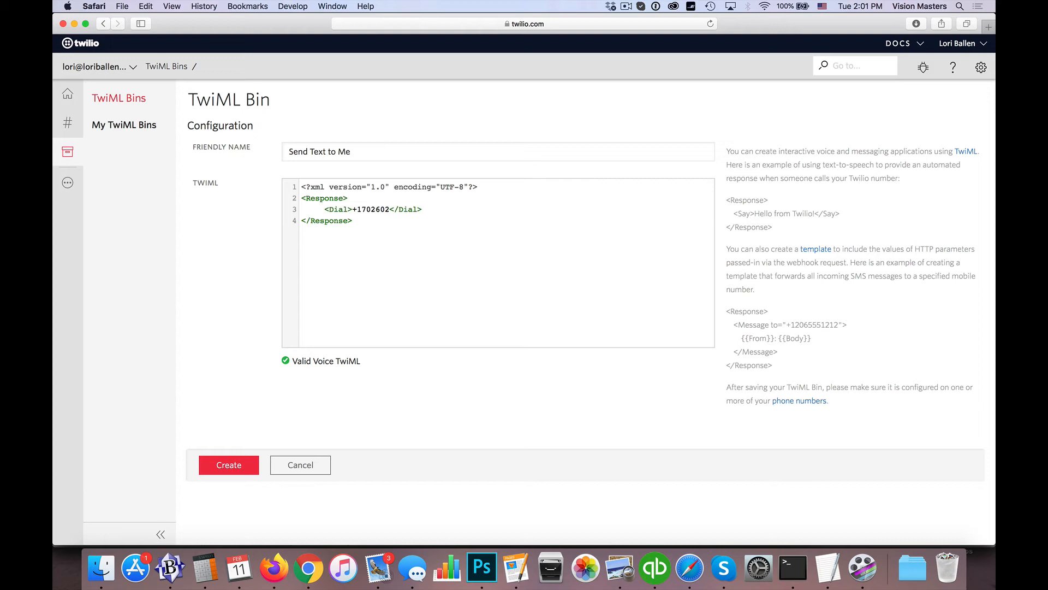
{"action": "type", "text": "6182"}
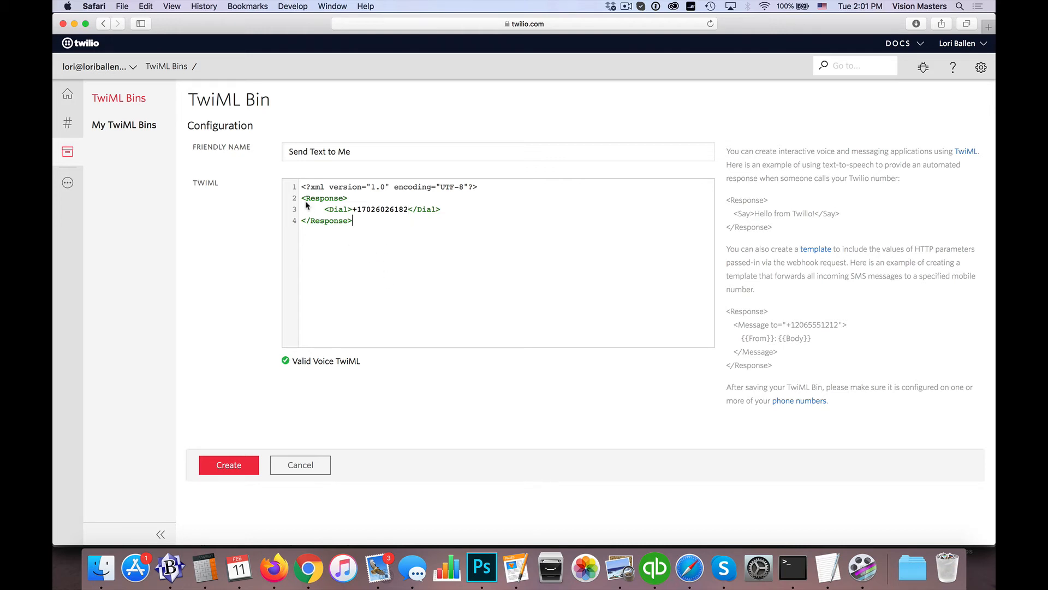
{"action": "mouse_move", "coordinate": [337, 214]}
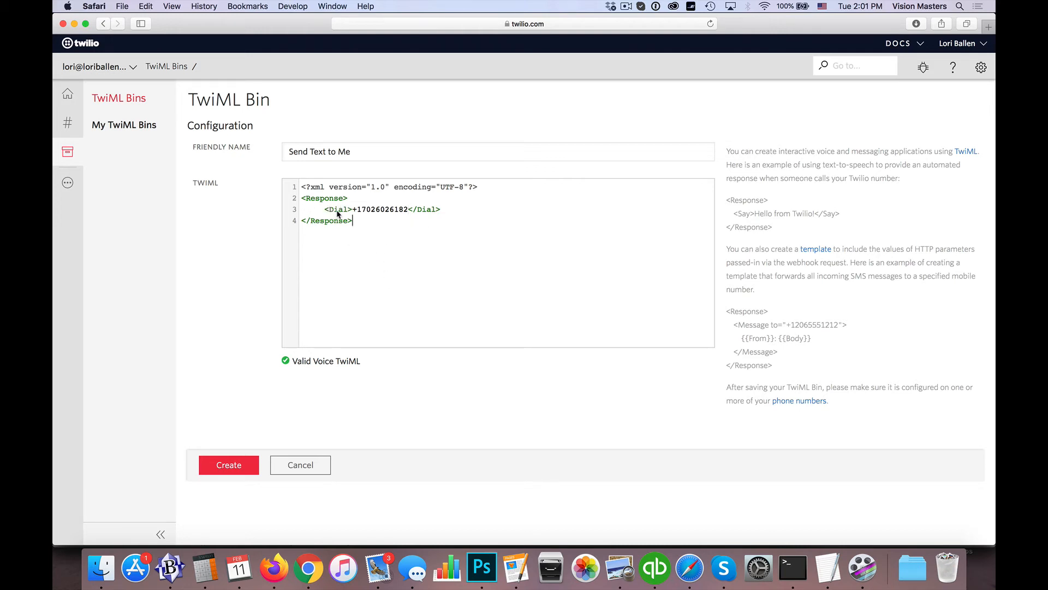
{"action": "mouse_move", "coordinate": [326, 220]}
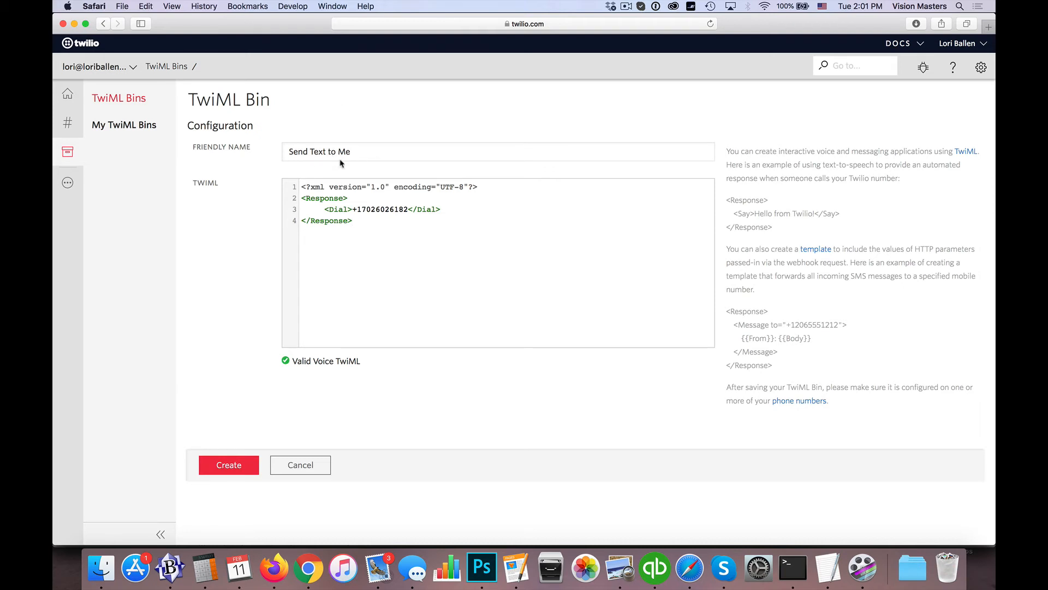
{"action": "mouse_move", "coordinate": [300, 465]}
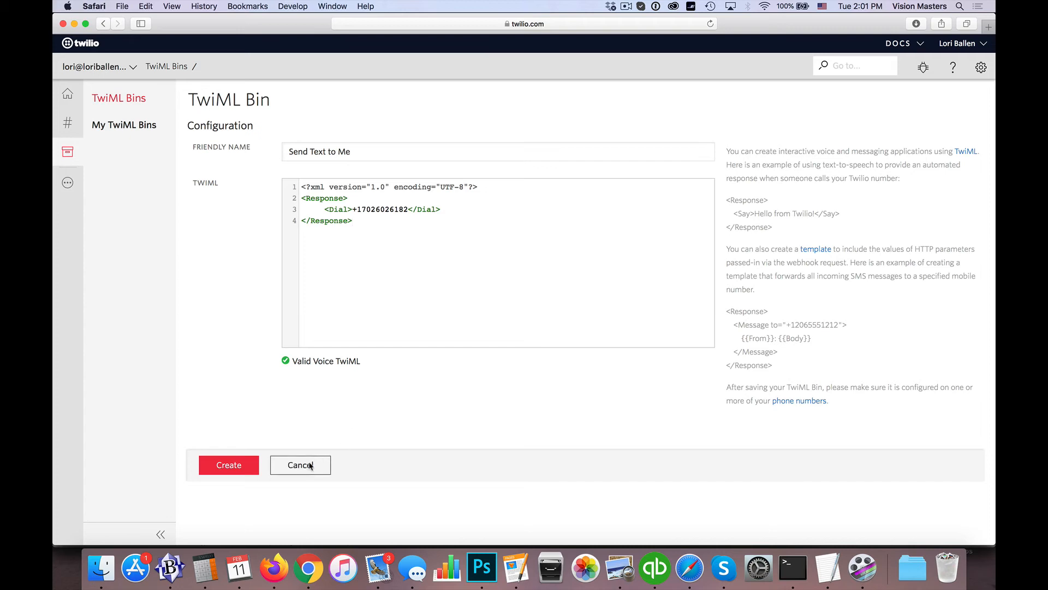
{"action": "mouse_move", "coordinate": [124, 124]}
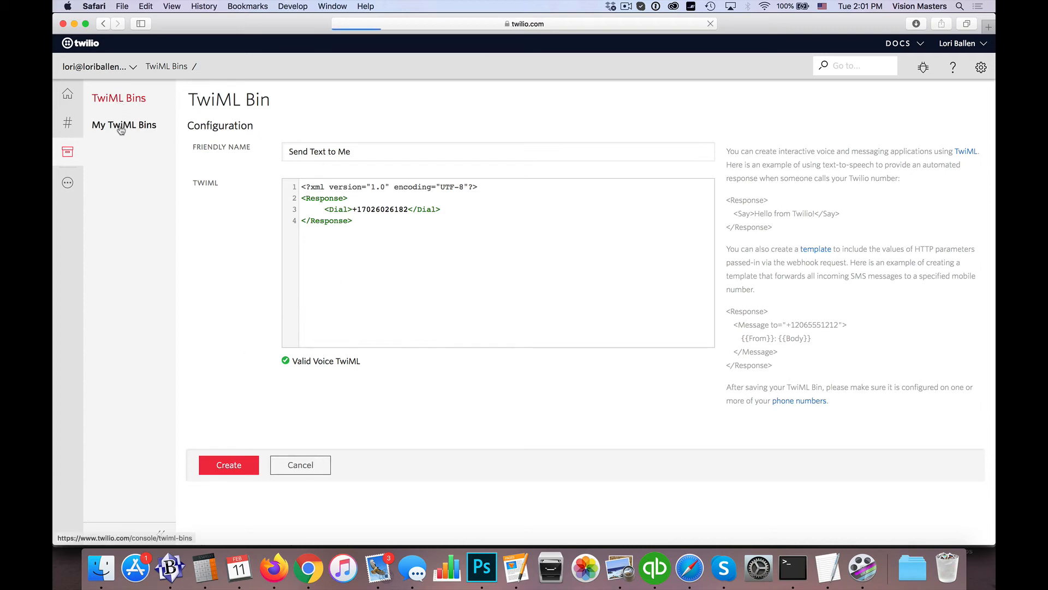
- Return to My TwiML Bins without creating the unsaved bin
{"action": "left_click", "coordinate": [123, 124]}
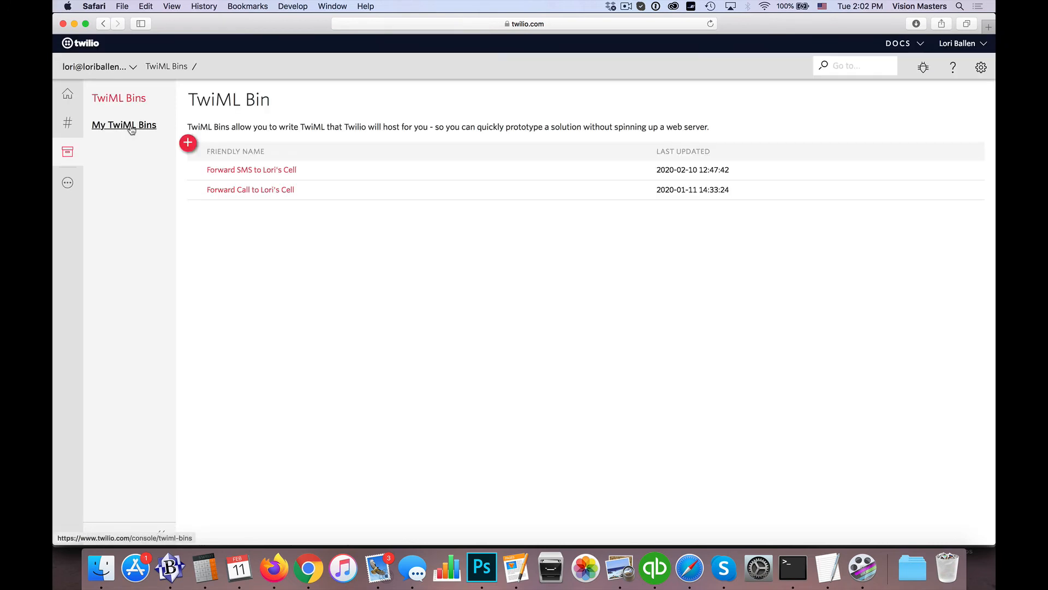
{"action": "mouse_move", "coordinate": [233, 173]}
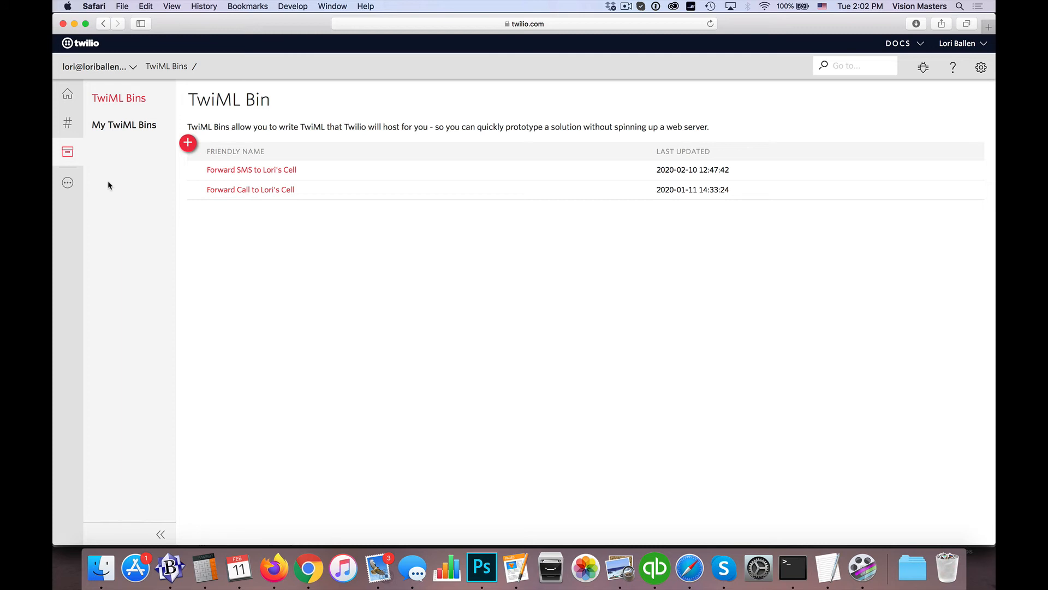
{"action": "mouse_move", "coordinate": [68, 123]}
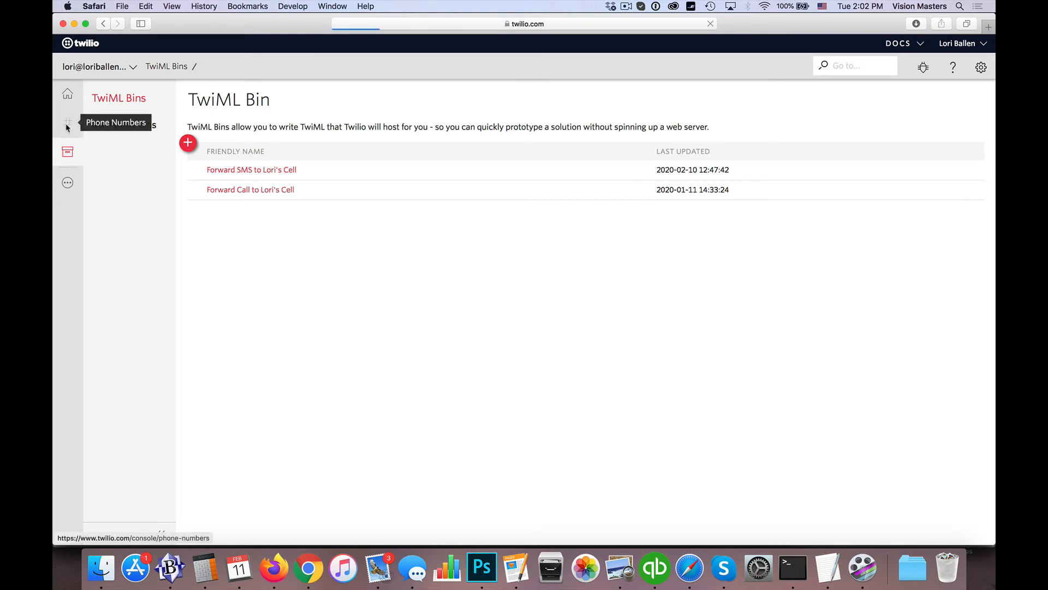
- Go to the Active Numbers page listing the four phone numbers and their configurations
{"action": "left_click", "coordinate": [66, 122]}
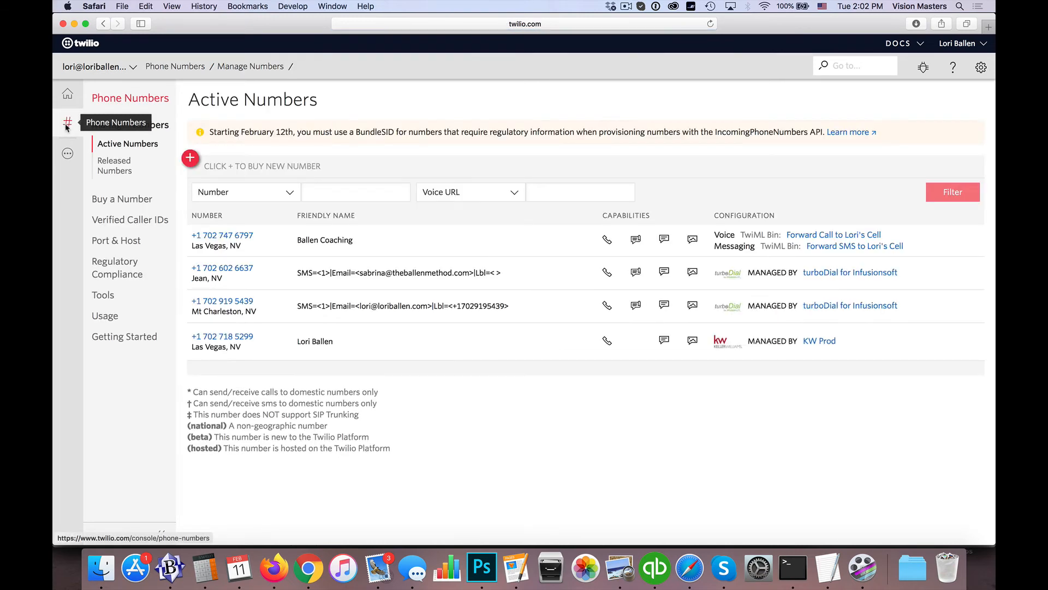
{"action": "mouse_move", "coordinate": [627, 249]}
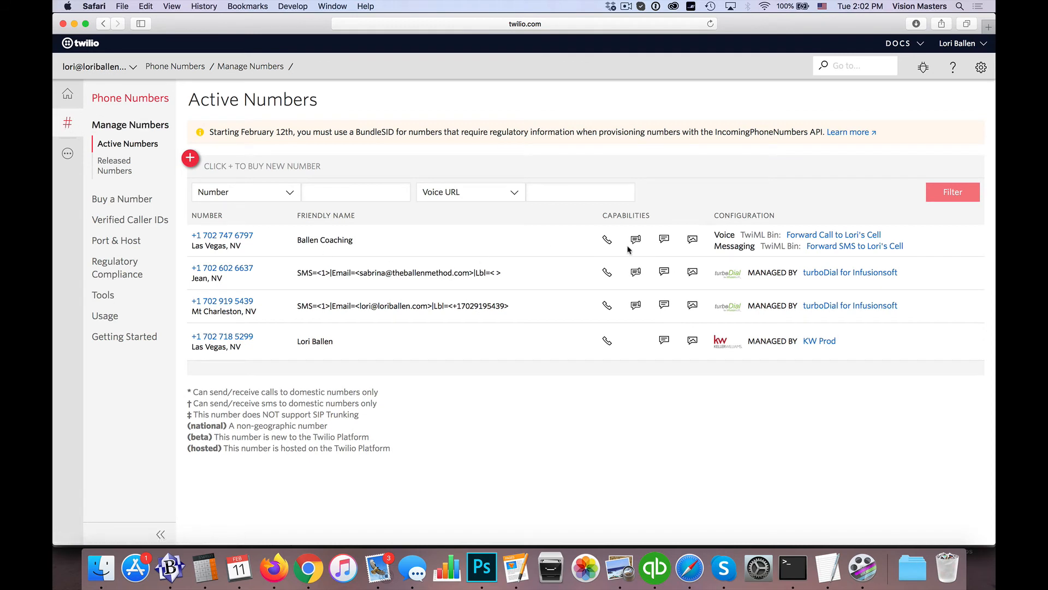
{"action": "mouse_move", "coordinate": [854, 246]}
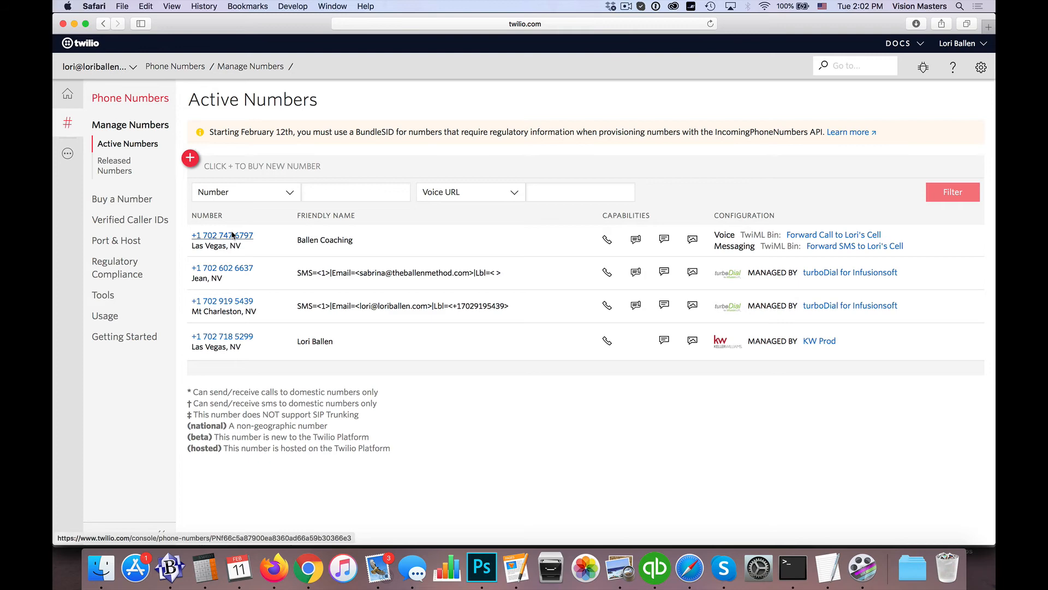
{"action": "left_click", "coordinate": [221, 235]}
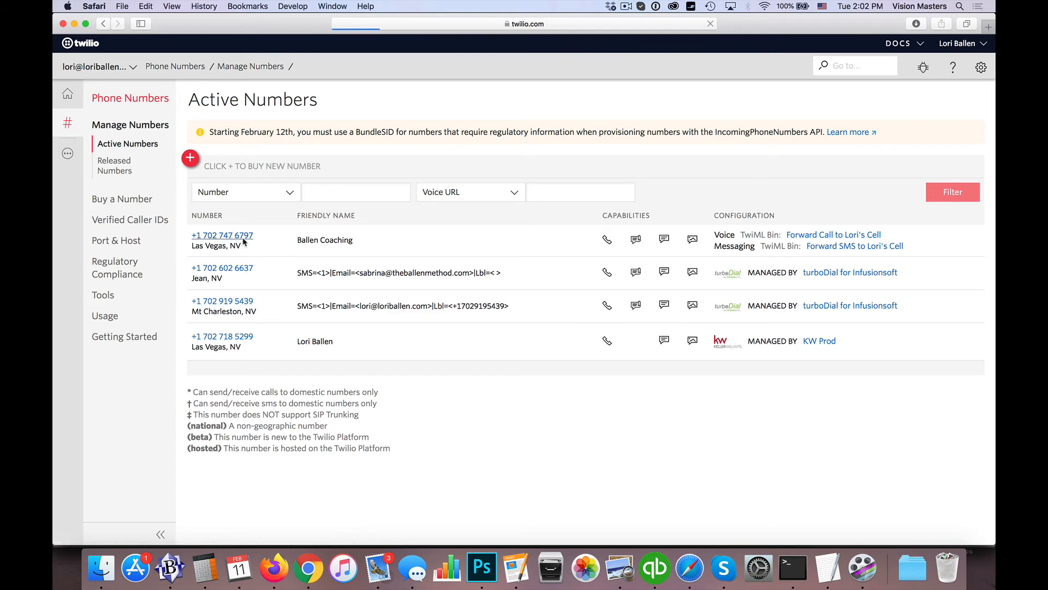
- Open the first active number (Ballen Coaching) and reach its Voice & Fax settings
{"action": "left_click", "coordinate": [221, 235]}
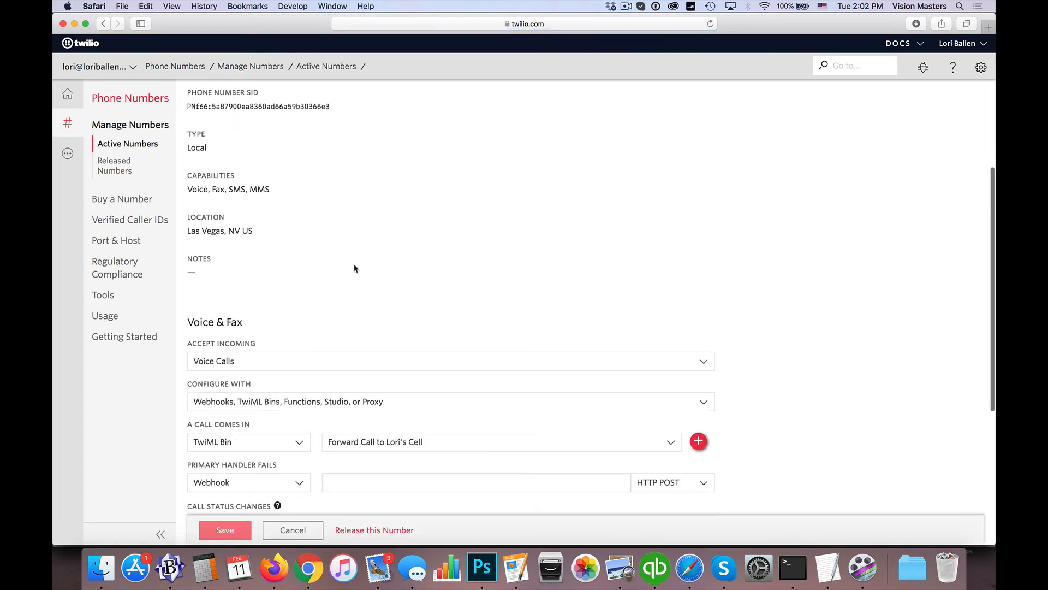
{"action": "scroll", "scroll_direction": "down", "scroll_amount": 3}
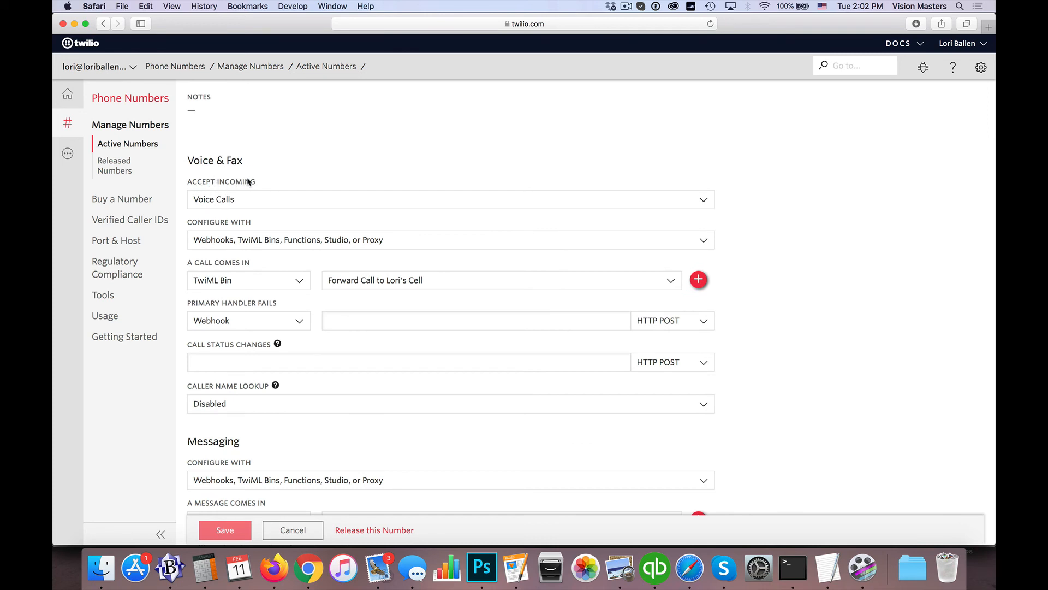
{"action": "scroll", "scroll_direction": "down", "scroll_amount": 3}
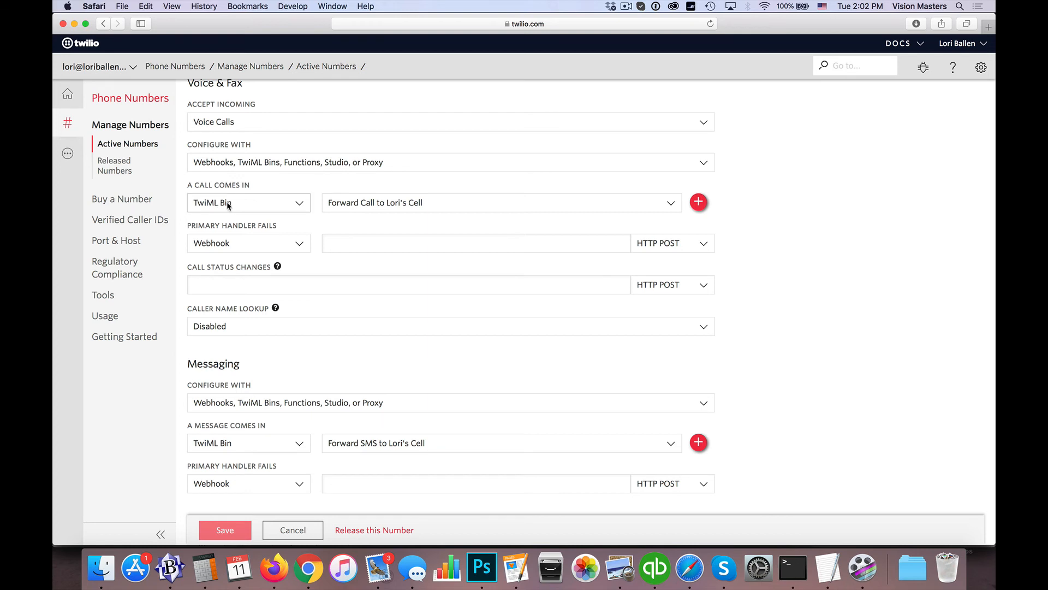
- Handle incoming calls with a TwiML Bin, keeping the Forward Call bin selected
{"action": "left_click", "coordinate": [248, 203]}
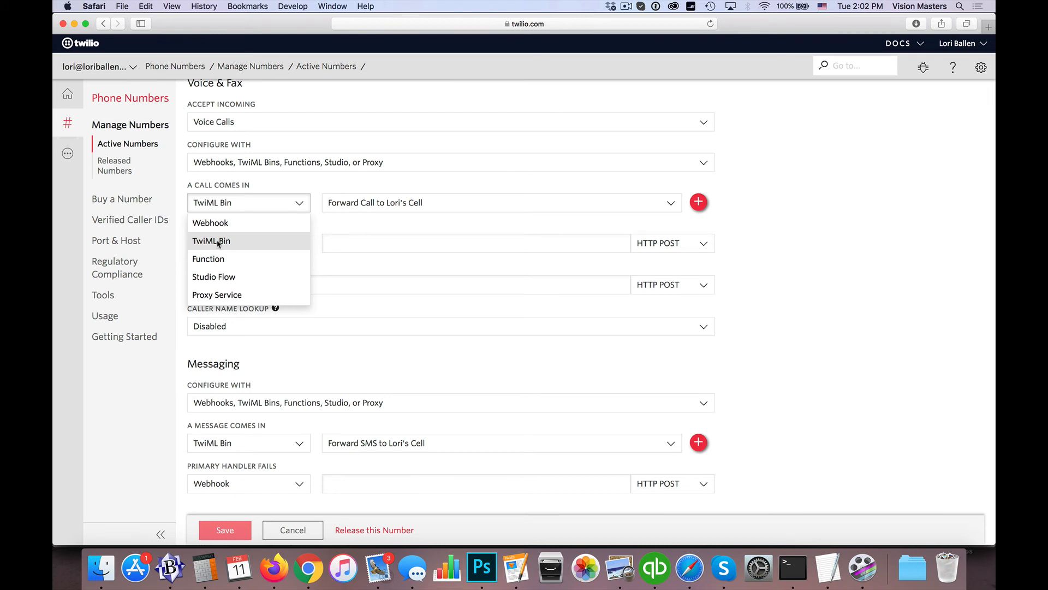
{"action": "mouse_move", "coordinate": [208, 258]}
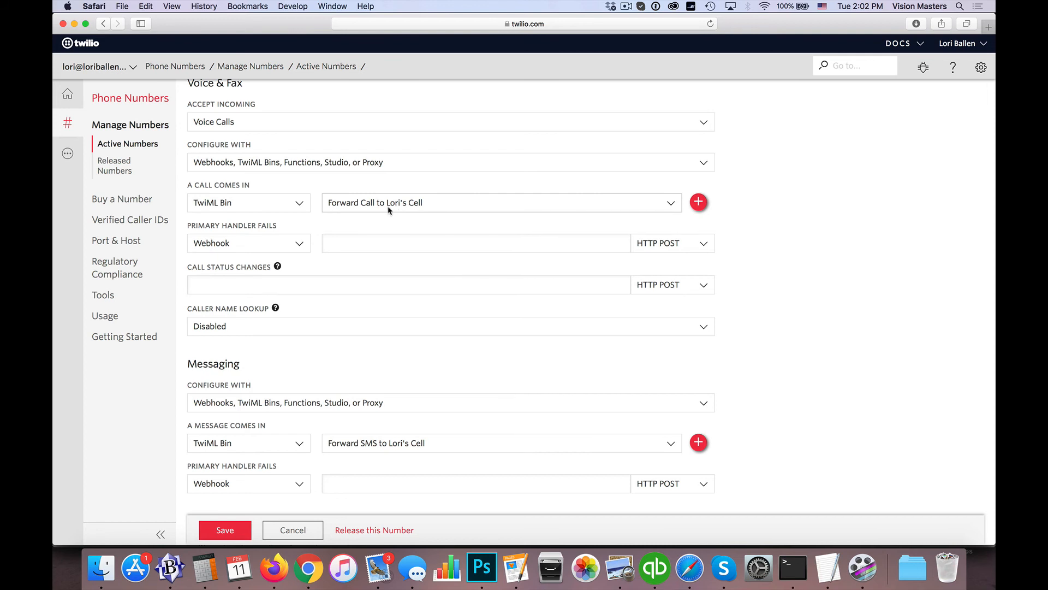
{"action": "left_click", "coordinate": [500, 203]}
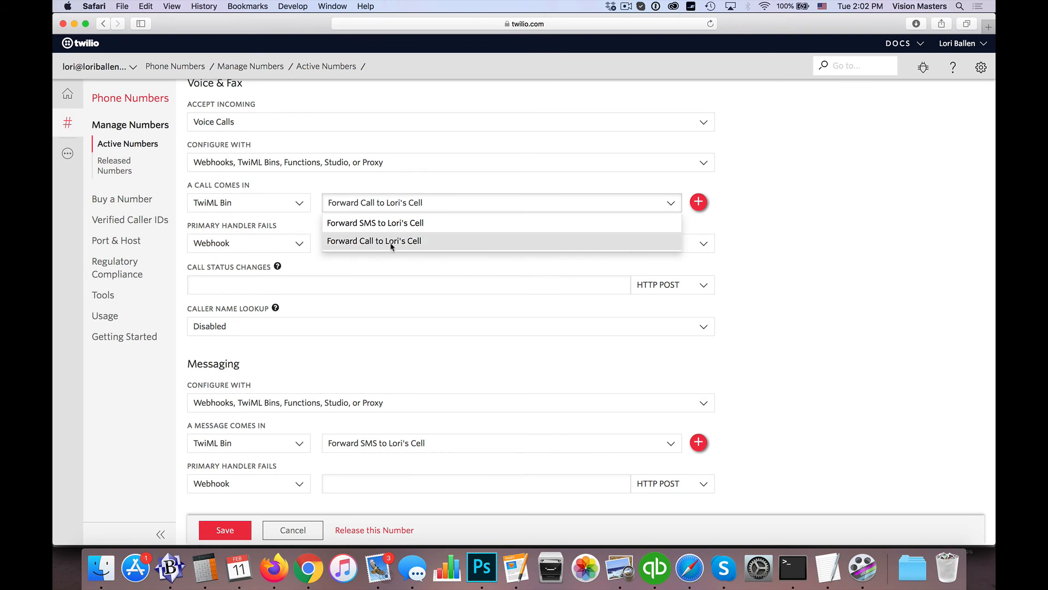
{"action": "left_click", "coordinate": [374, 240]}
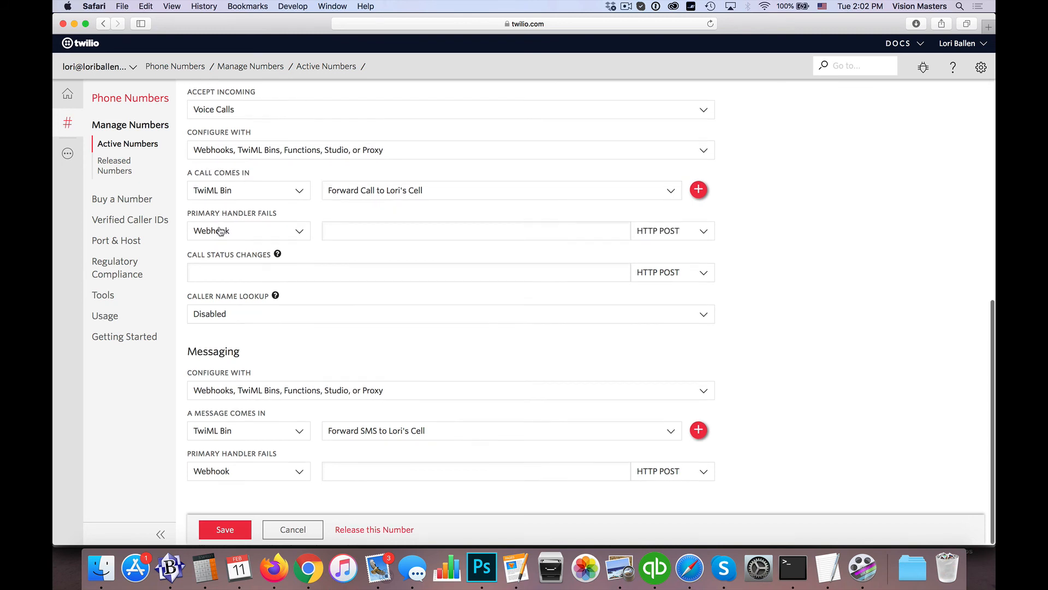